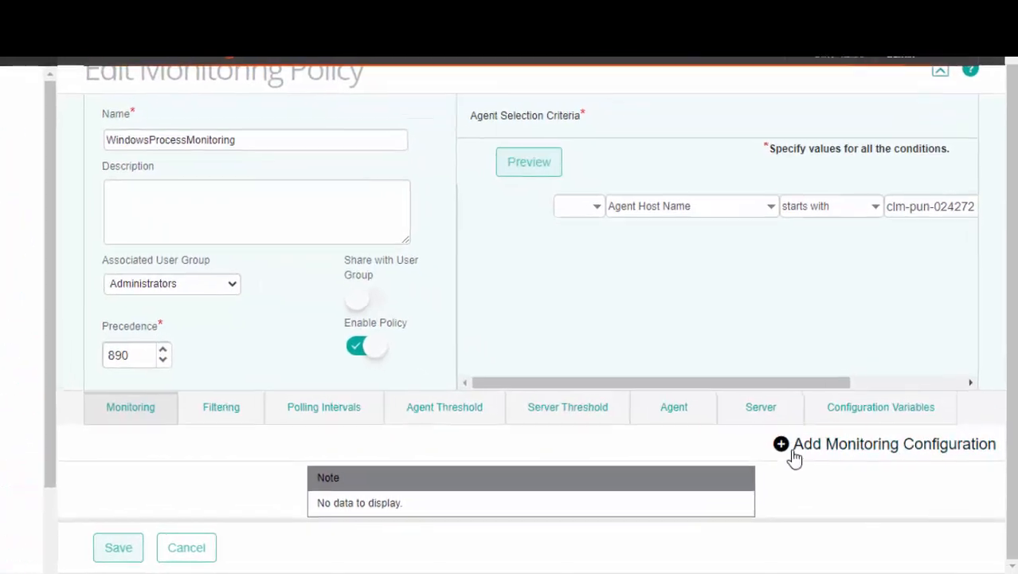
Add a monitoring configuration using Microsoft Windows Servers 5.1.00.01 with the Processes profile.
click(893, 443)
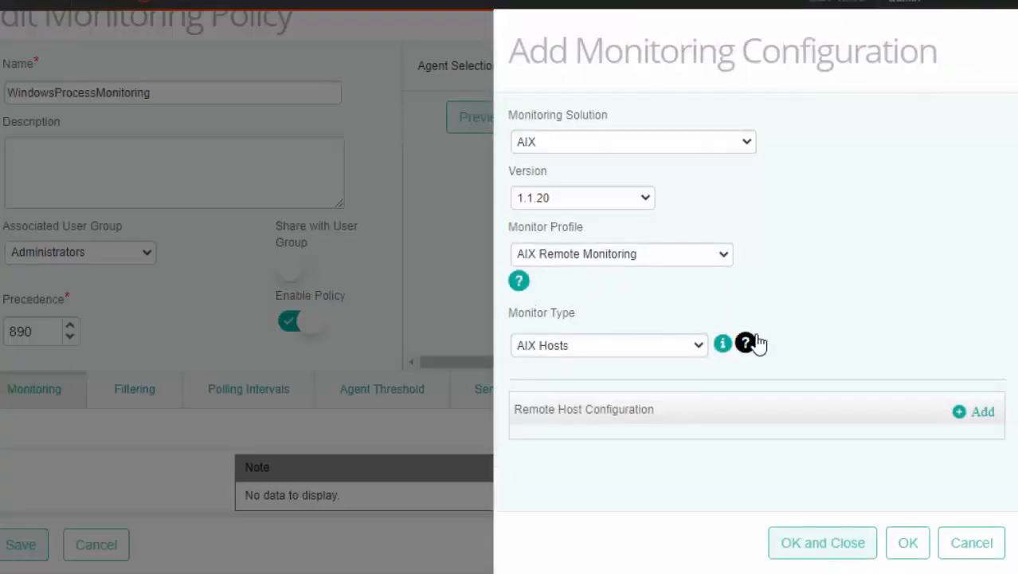
mouse_move(579, 77)
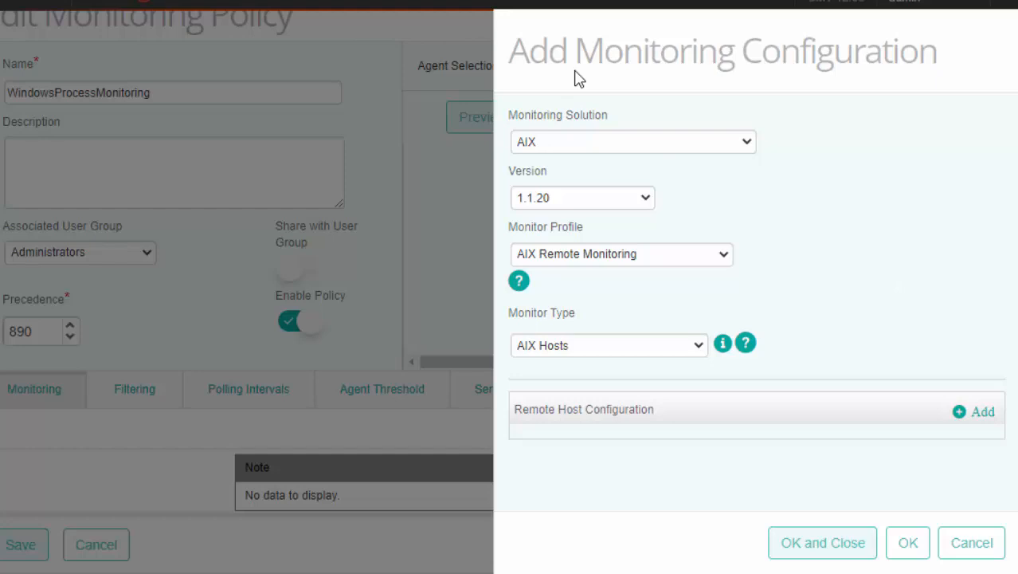
mouse_move(791, 97)
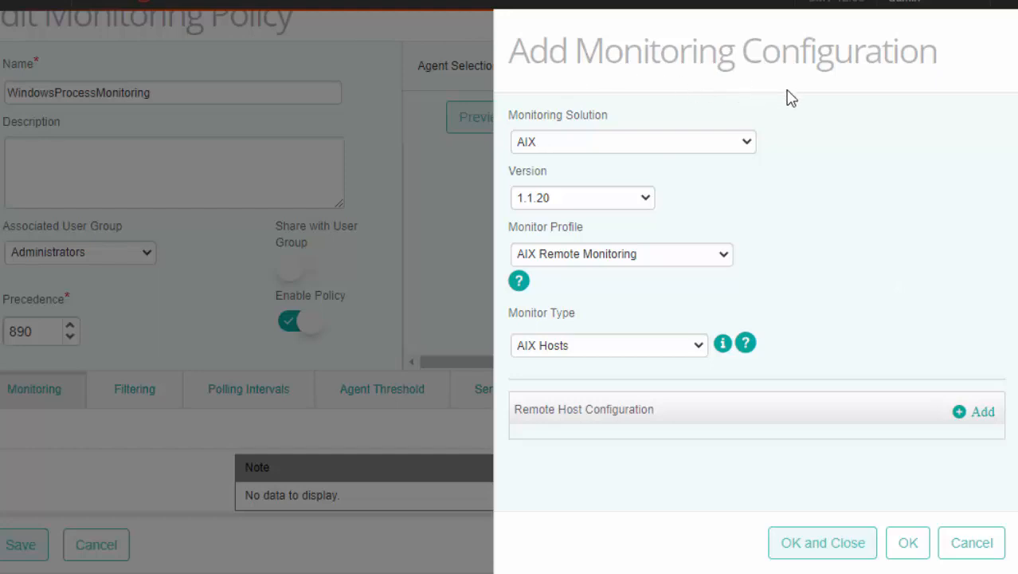
click(632, 141)
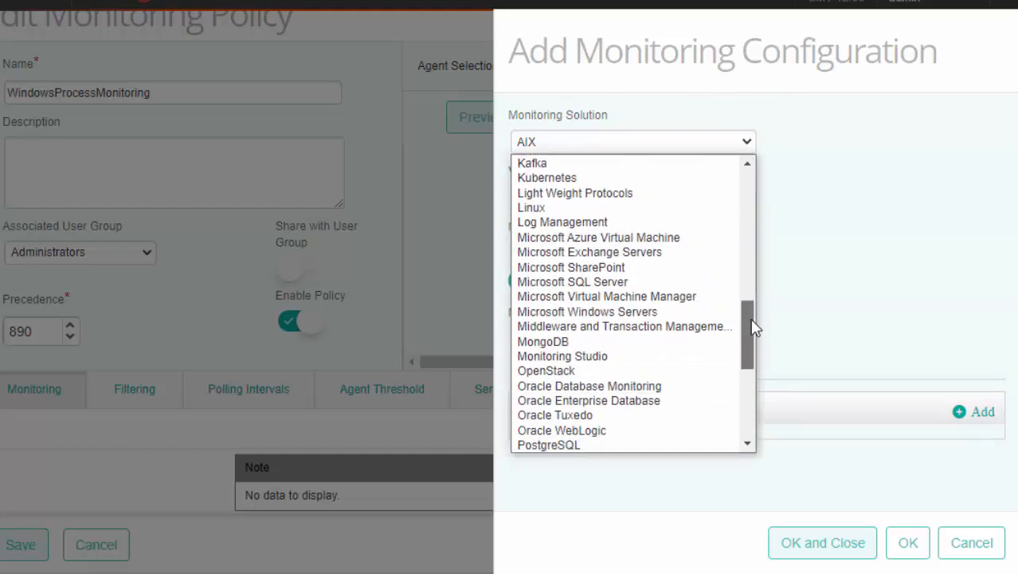
click(588, 310)
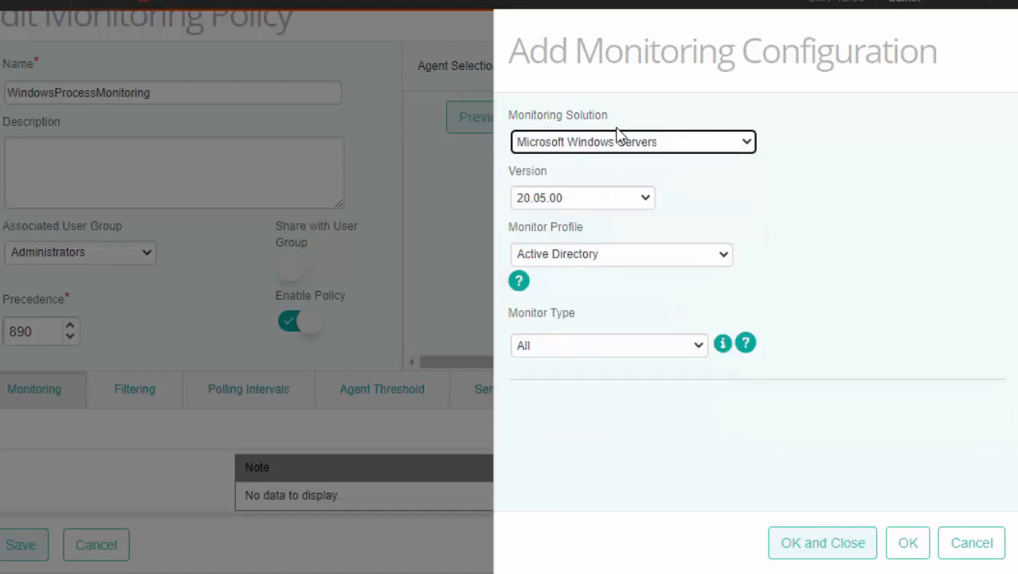
click(583, 197)
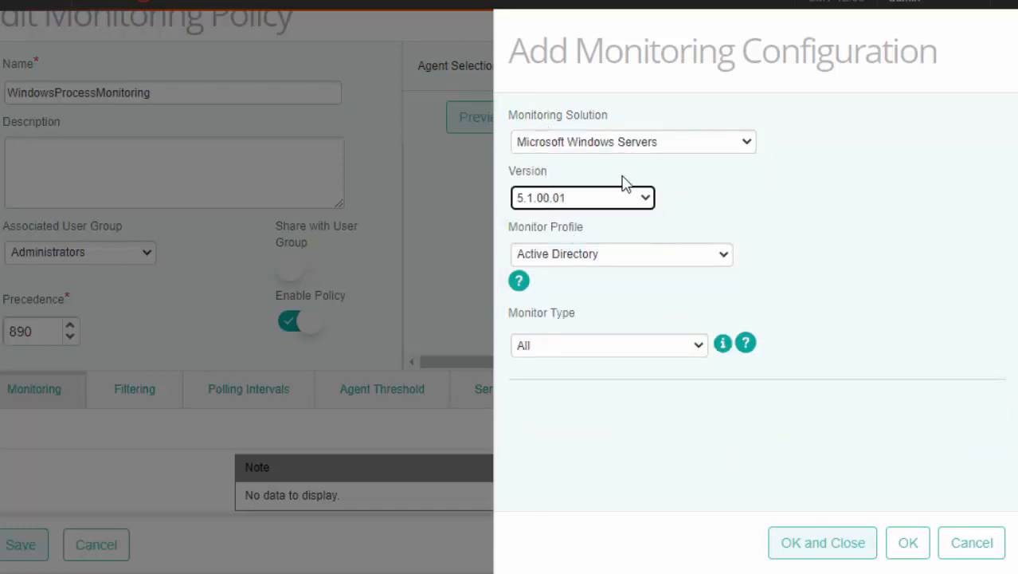
mouse_move(582, 239)
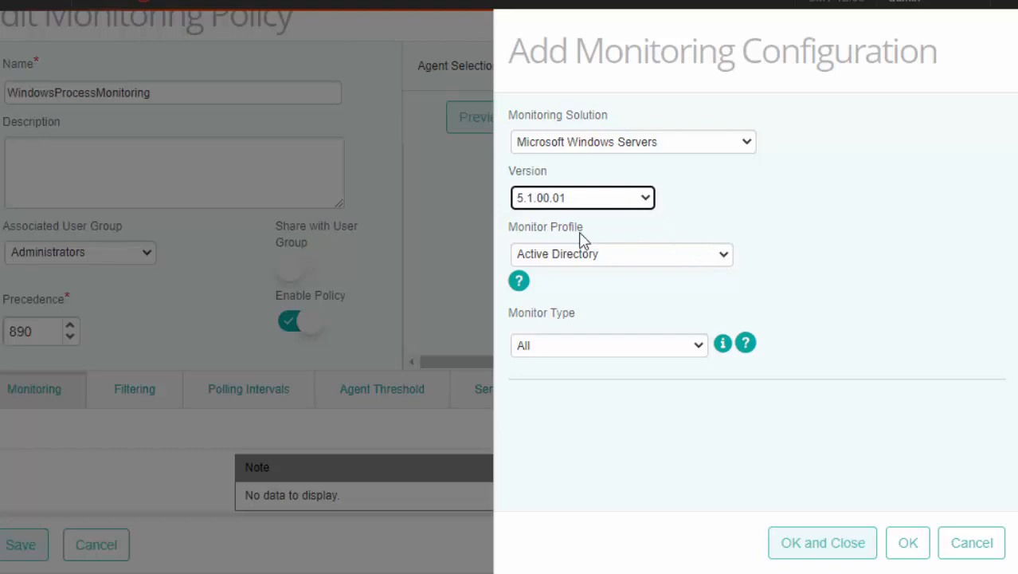
click(621, 254)
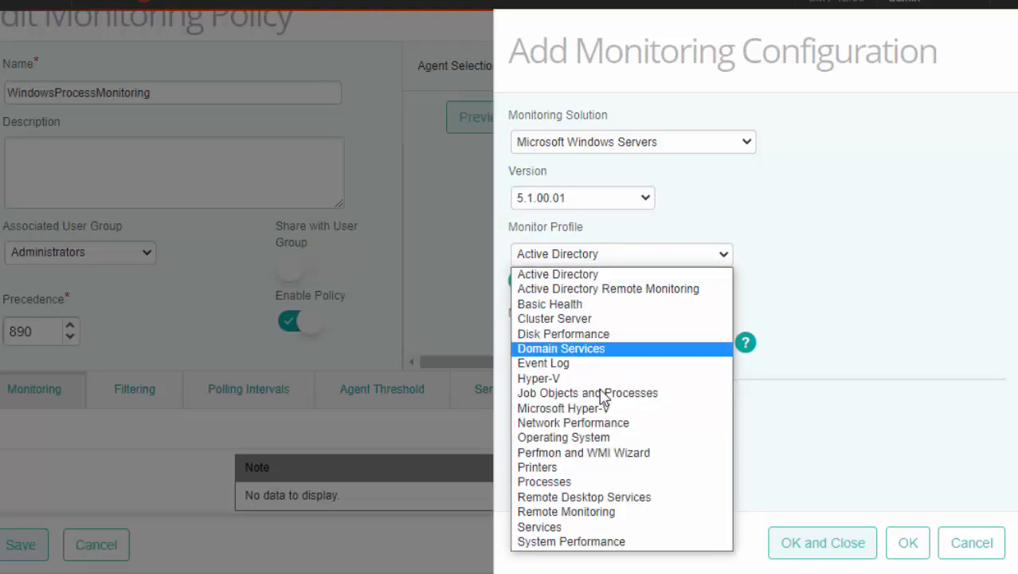
click(544, 481)
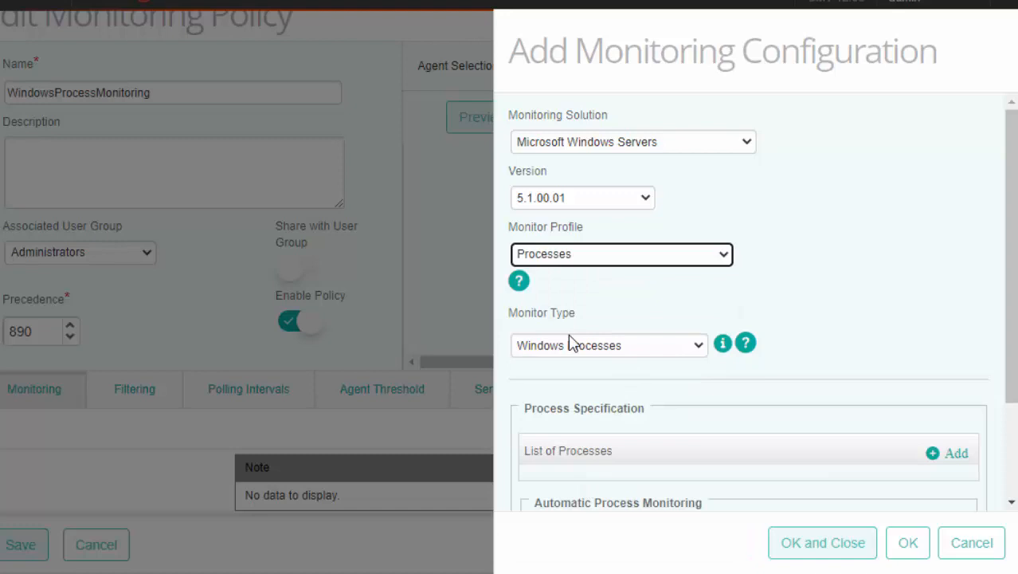
mouse_move(526, 364)
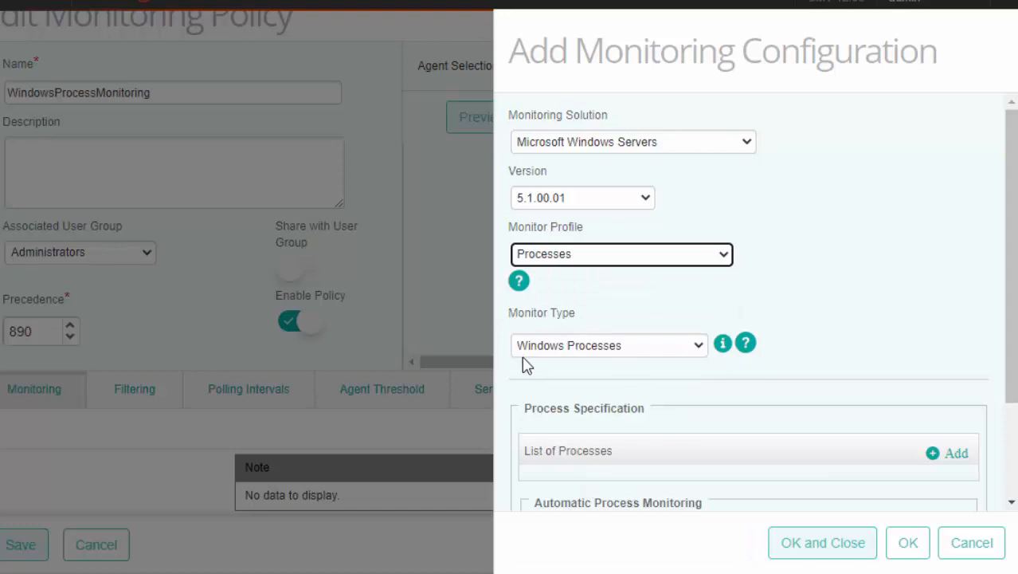
mouse_move(616, 365)
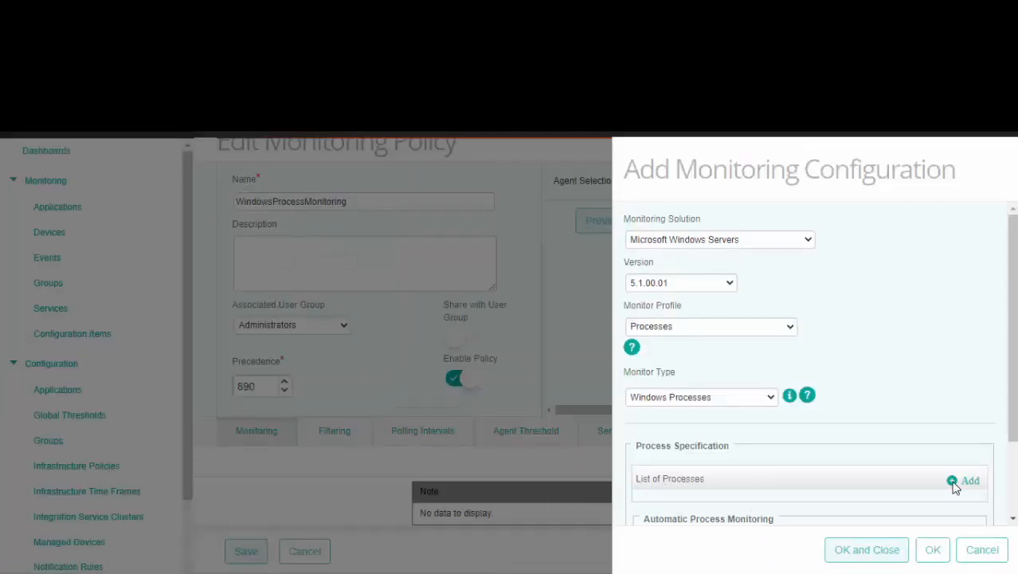
Add a process entry labelled NotepadProcesses with process name notepad.
click(969, 480)
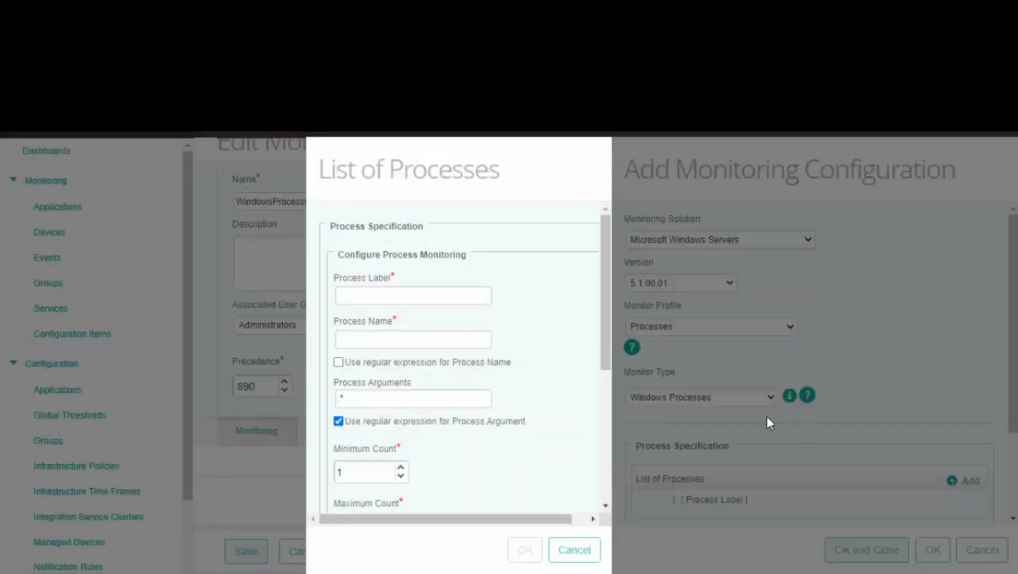
mouse_move(558, 397)
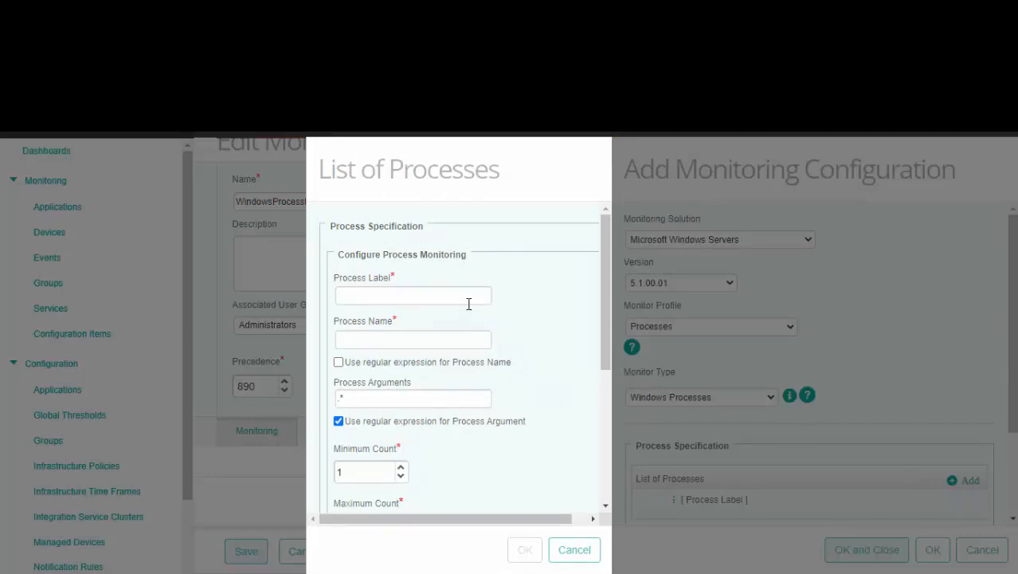
mouse_move(544, 324)
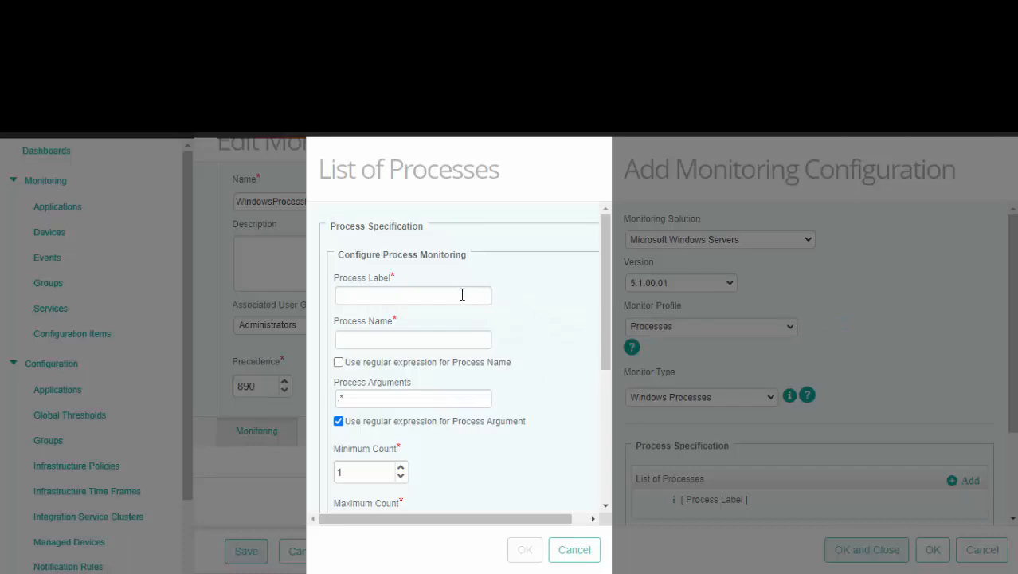
text(NotepadProces)
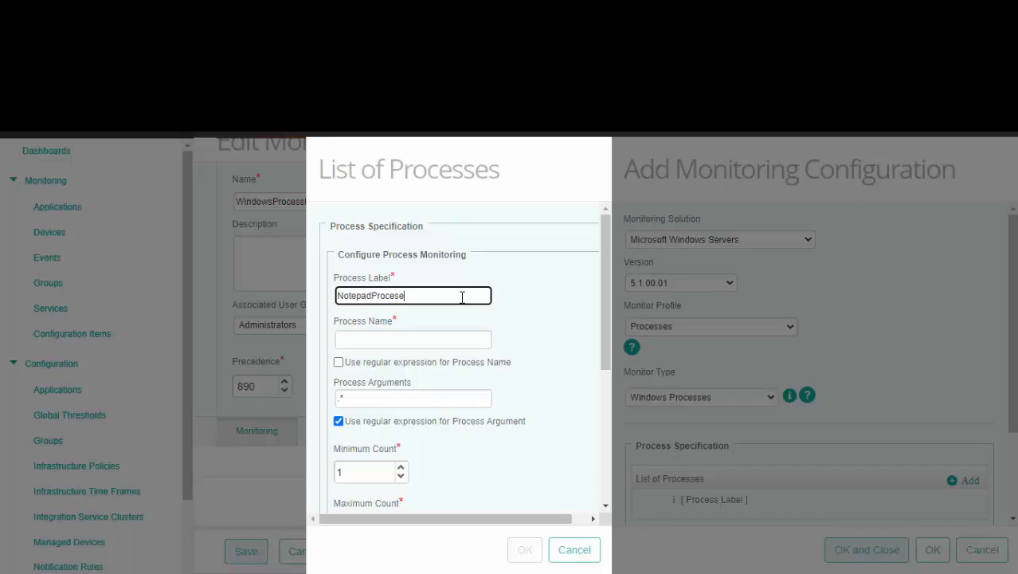
text(es)
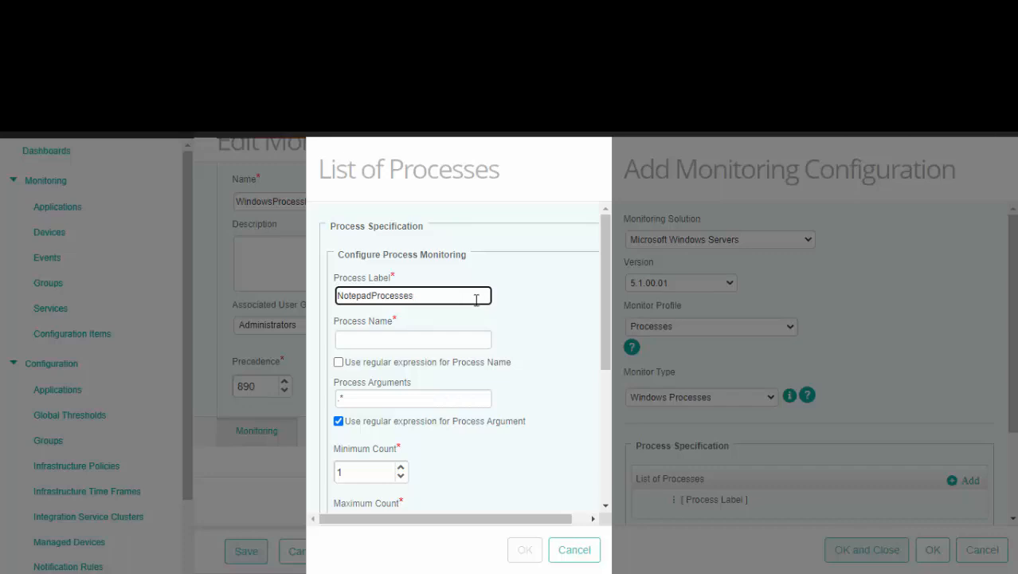
mouse_move(506, 350)
text(notepad)
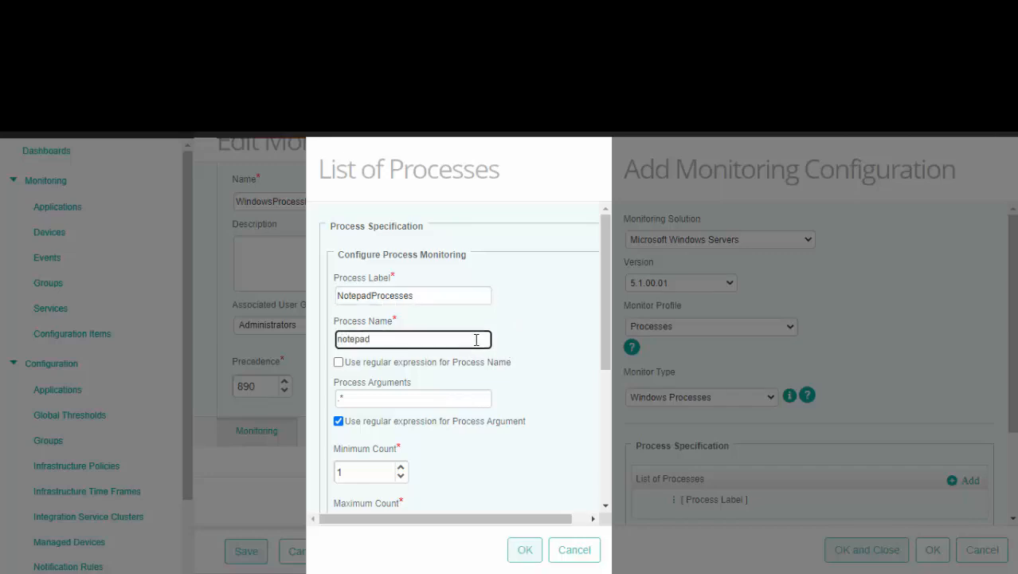
mouse_move(534, 357)
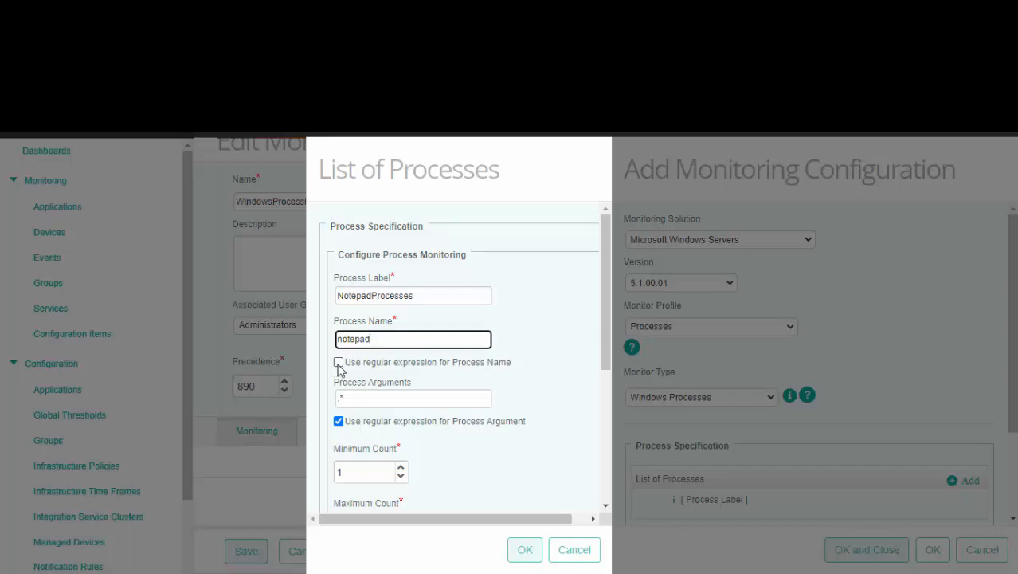
mouse_move(343, 369)
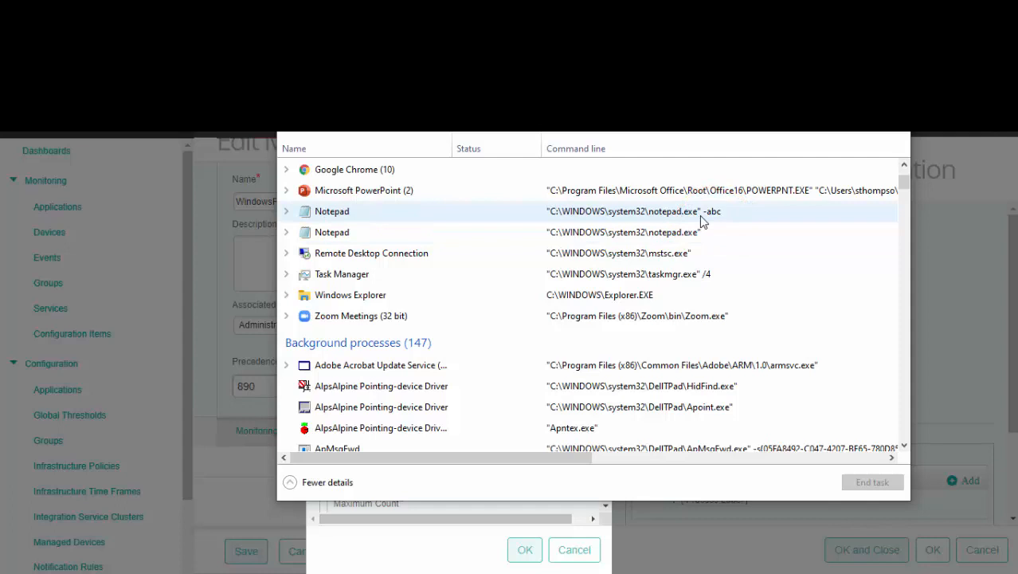
mouse_move(732, 220)
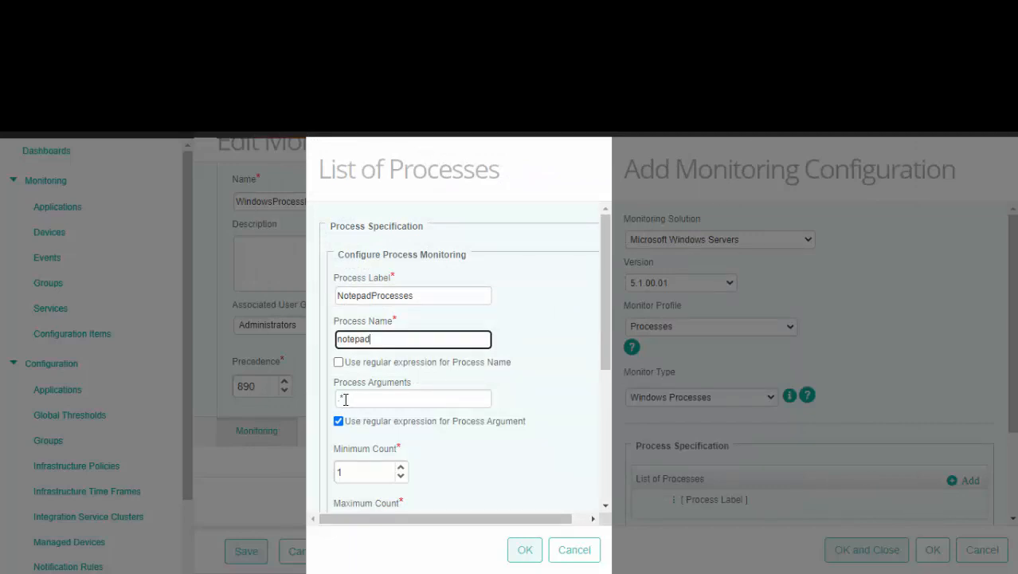
mouse_move(547, 409)
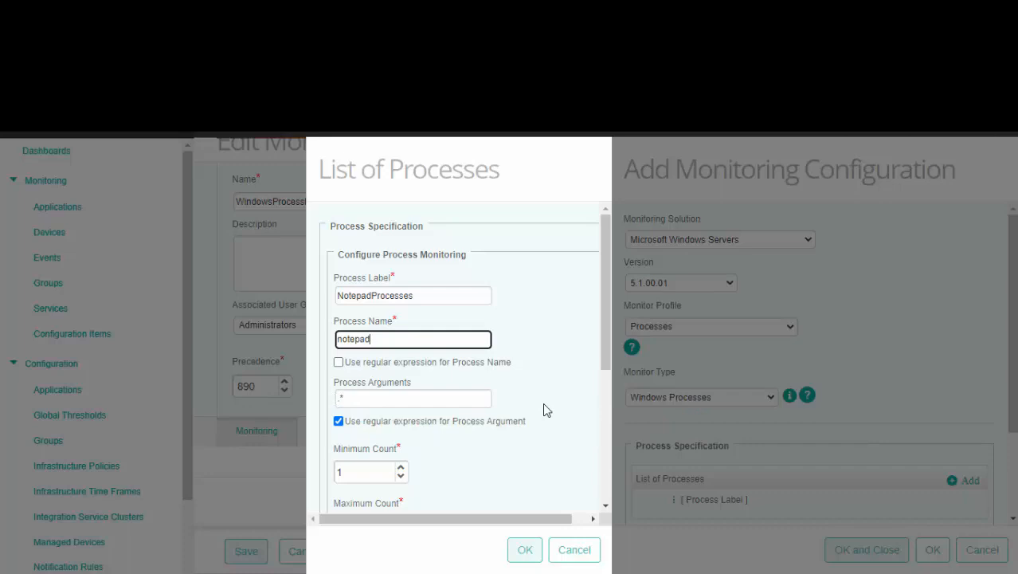
mouse_move(338, 420)
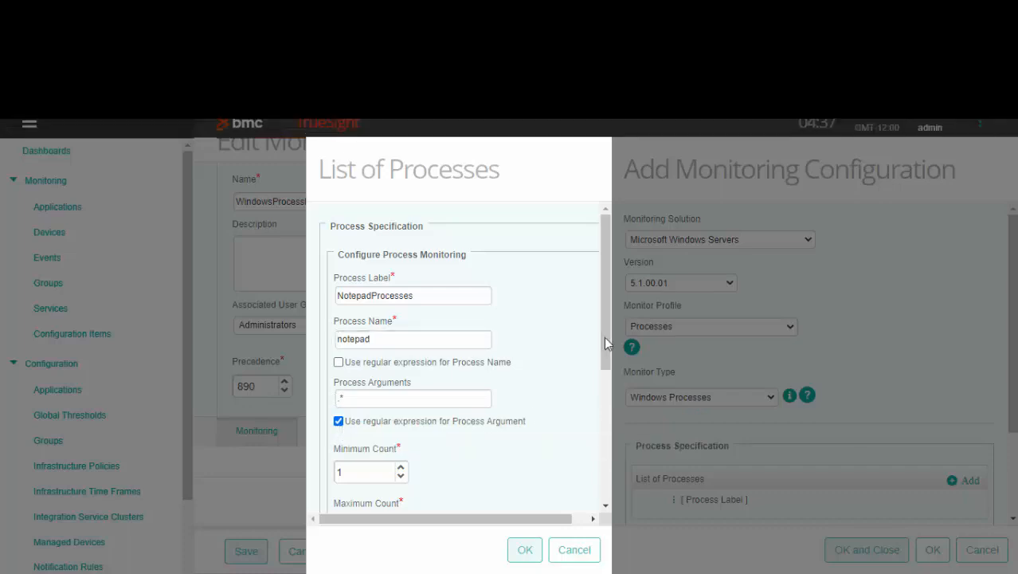
Confirm the NotepadProcesses process and its monitoring configuration, then save the WindowsProcessMonitoring policy.
scroll(down, 3)
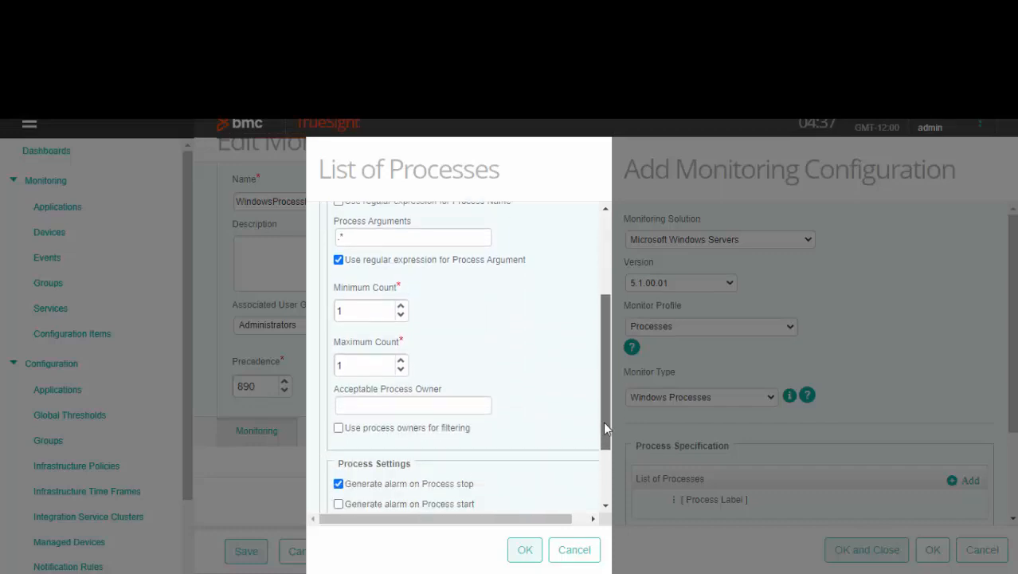
scroll(down, 3)
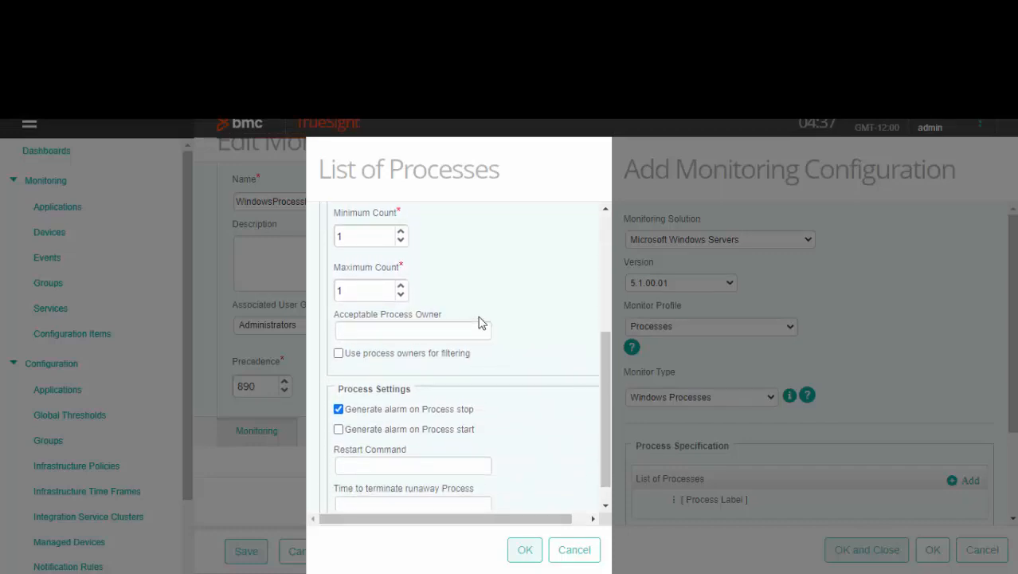
mouse_move(487, 265)
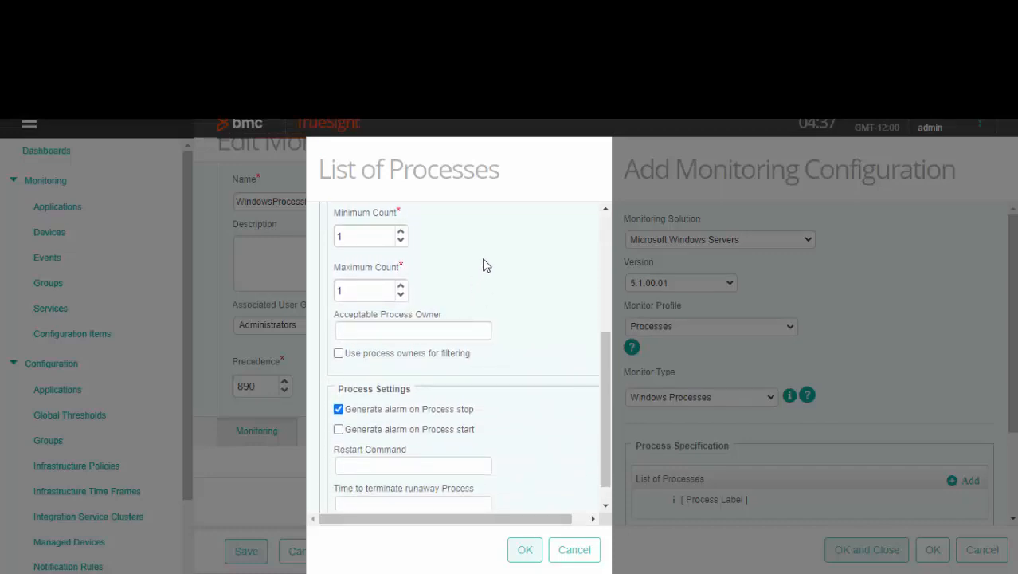
click(366, 236)
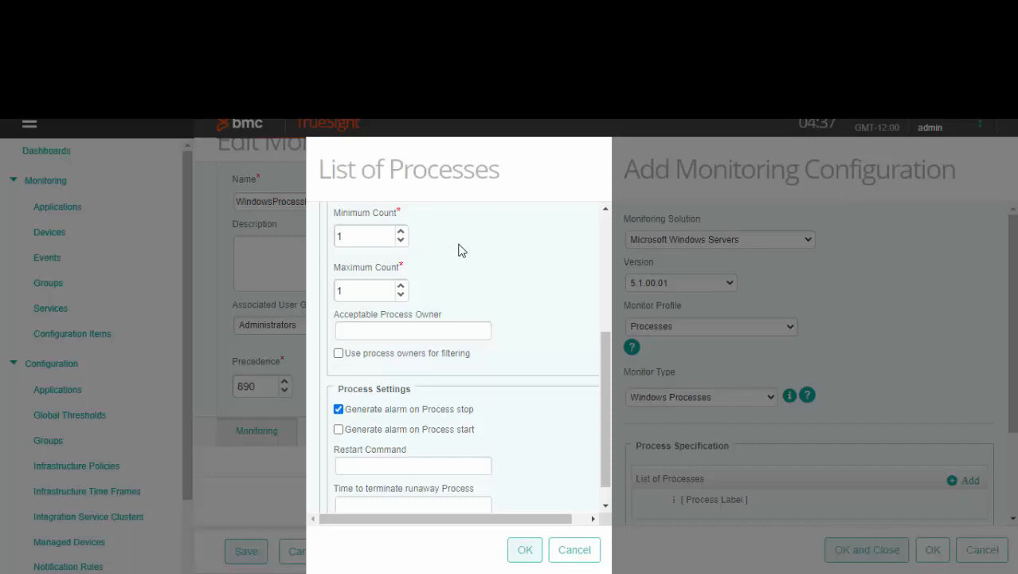
mouse_move(458, 259)
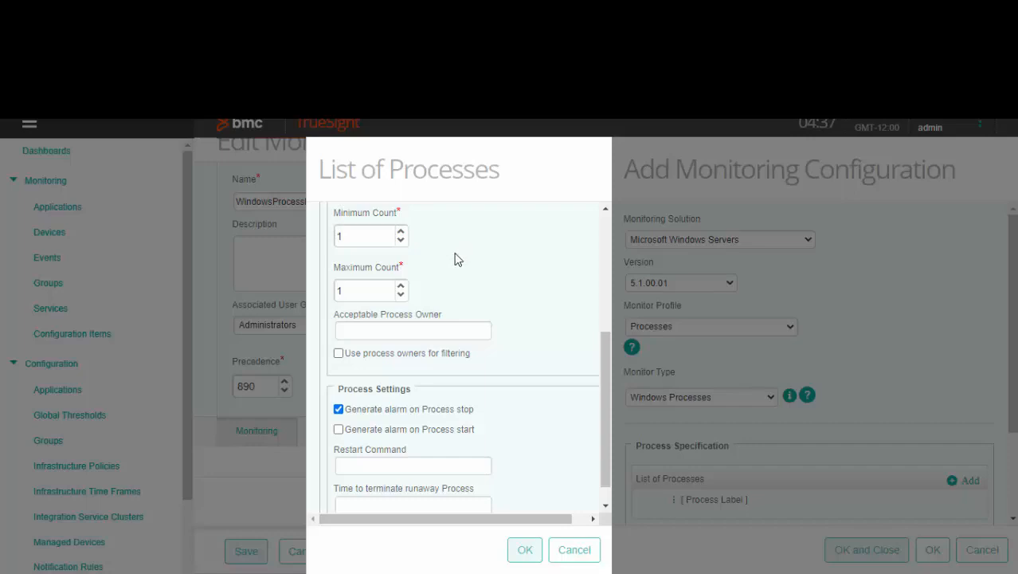
mouse_move(426, 299)
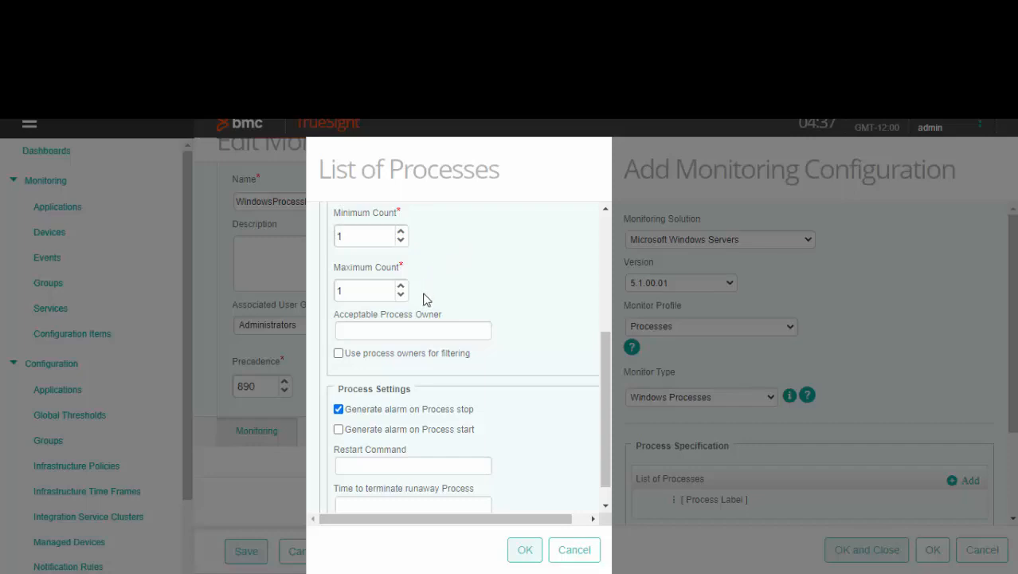
mouse_move(458, 290)
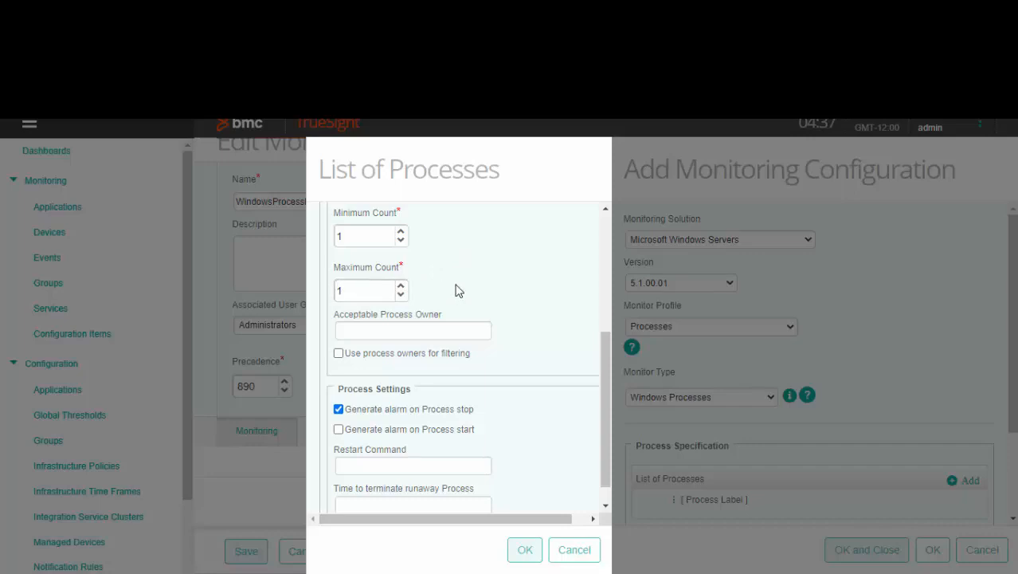
scroll(down, 3)
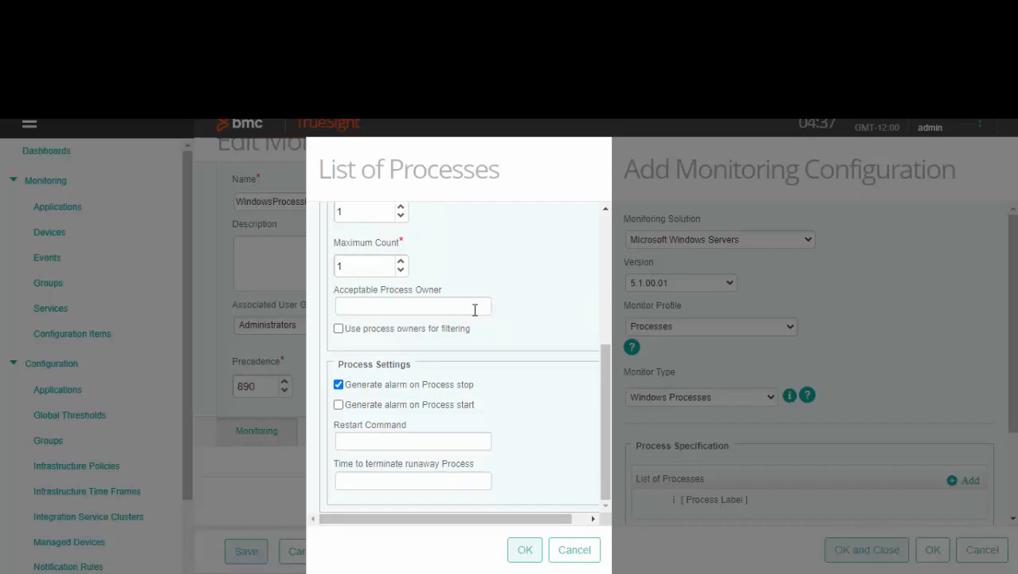
mouse_move(387, 333)
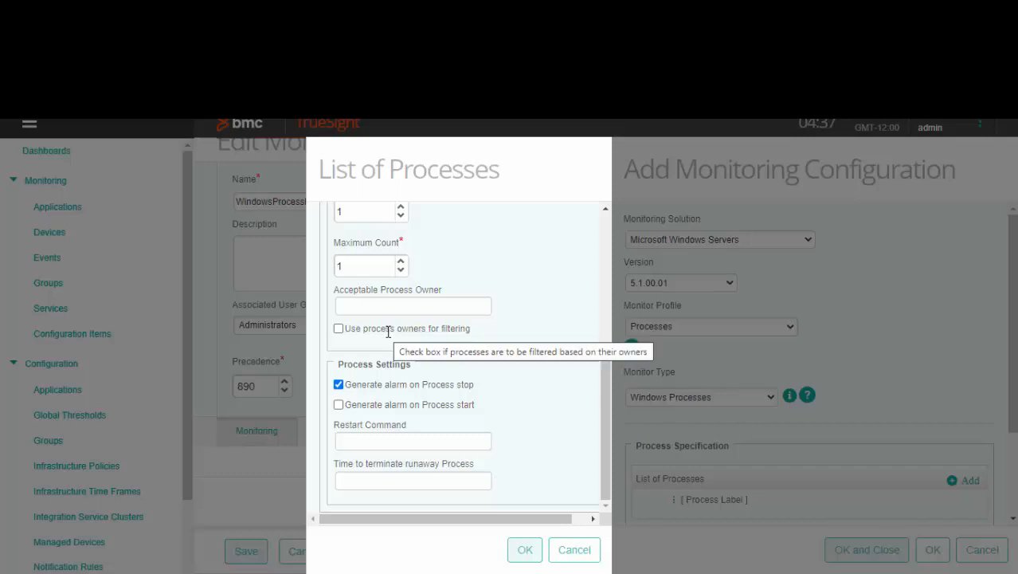
mouse_move(452, 309)
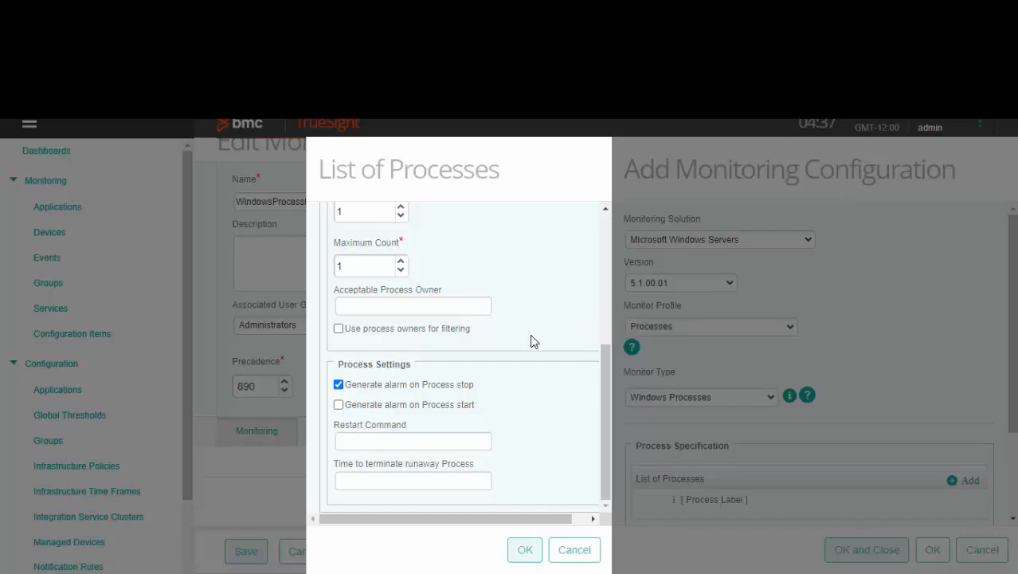
mouse_move(524, 368)
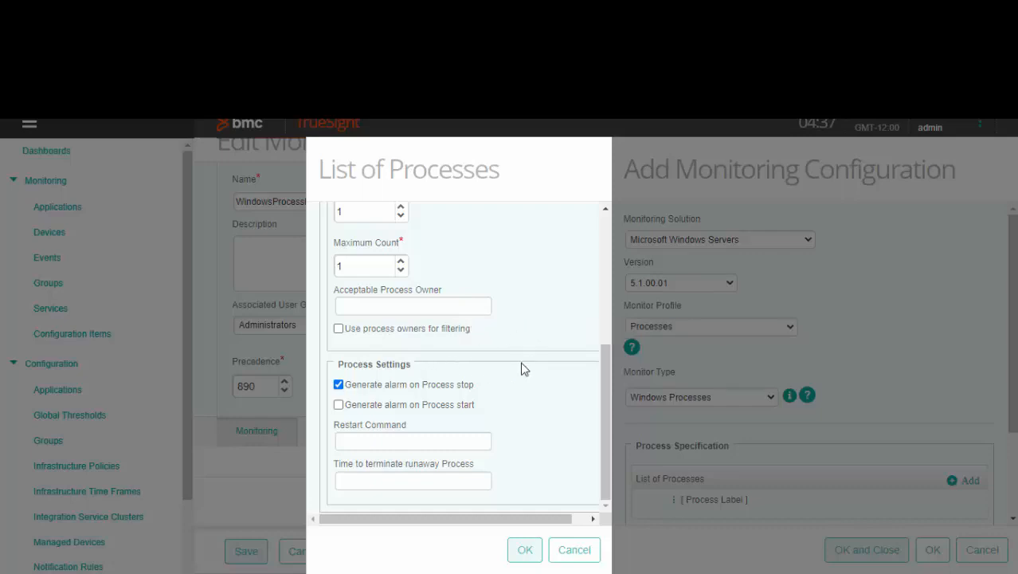
mouse_move(504, 421)
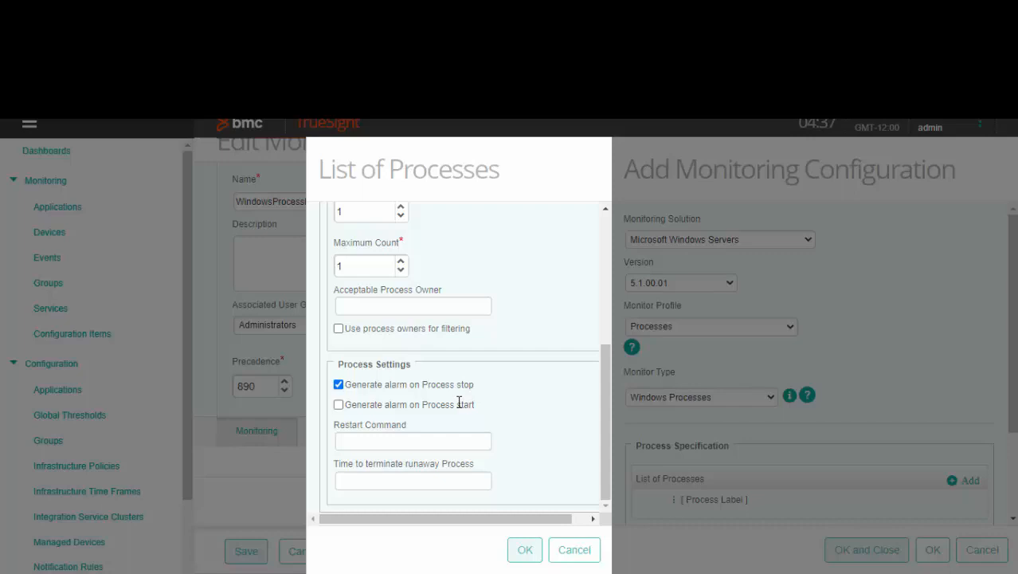
mouse_move(493, 415)
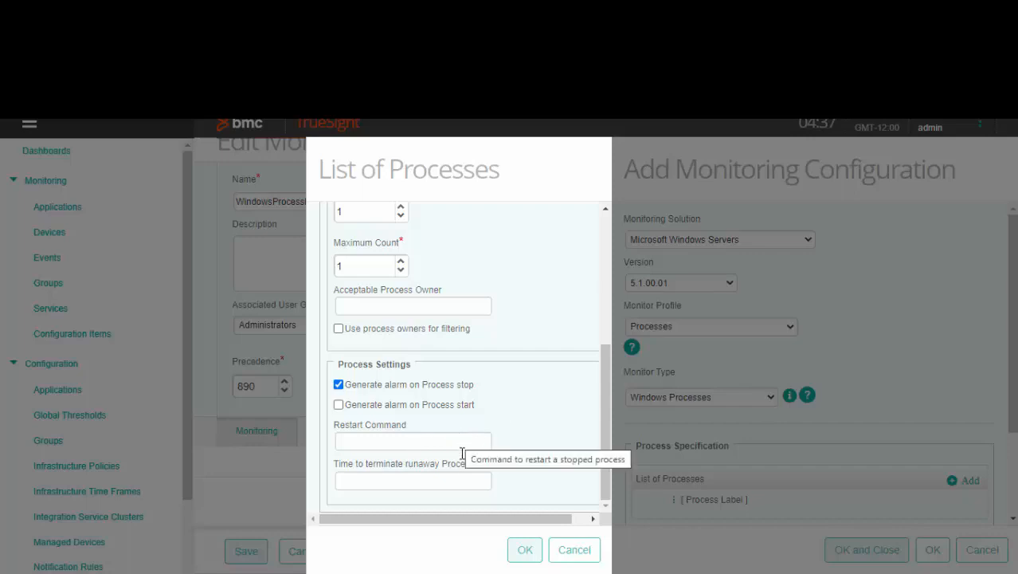
mouse_move(502, 488)
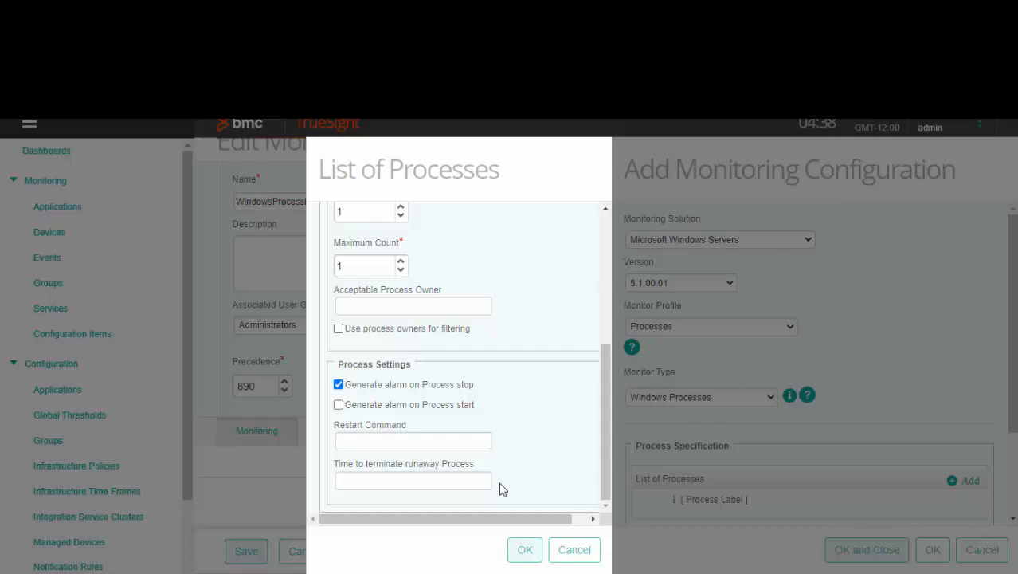
click(525, 550)
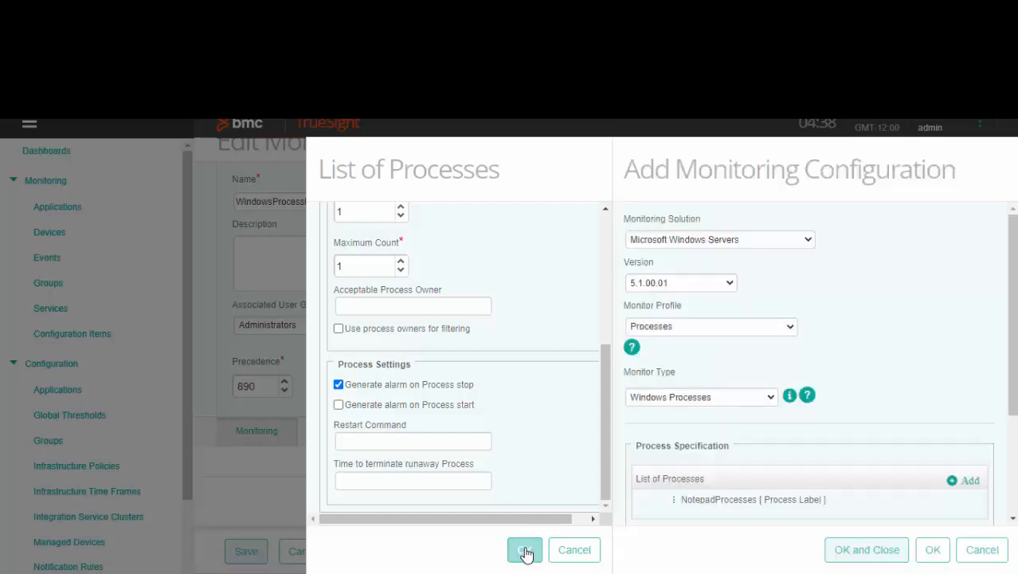
click(525, 549)
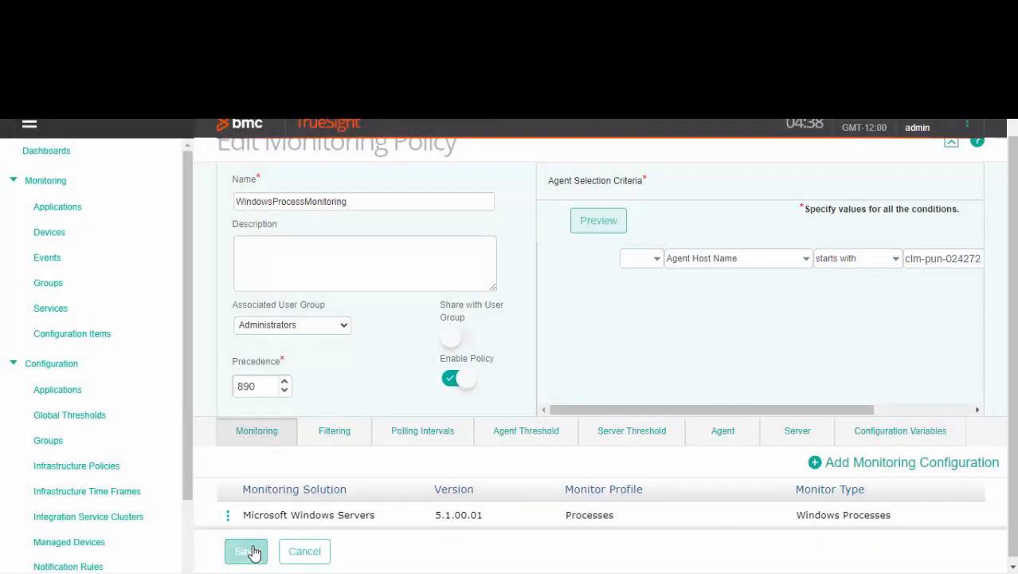
click(246, 551)
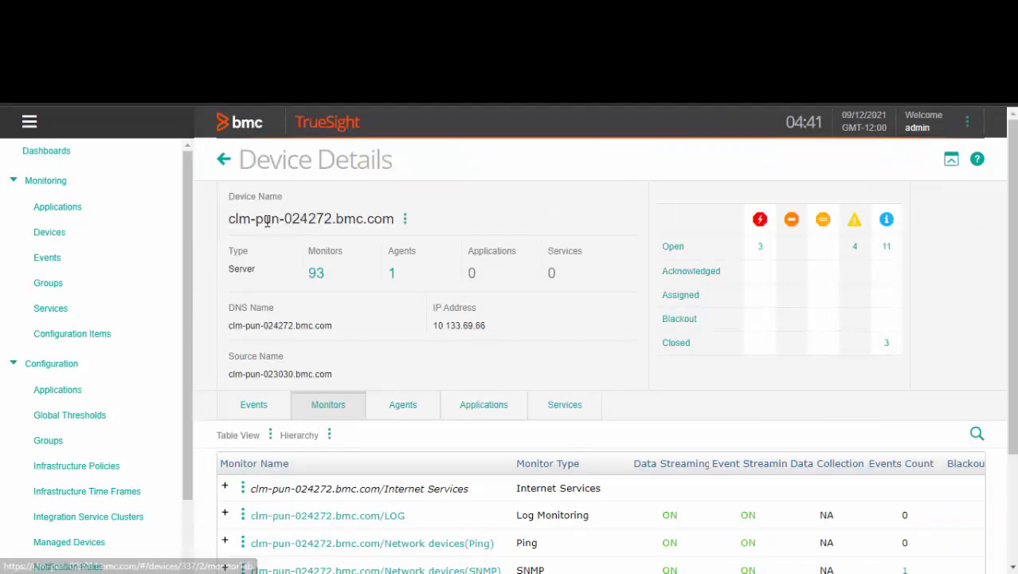
Open the NotepadProcesses monitor under Processes and graph Number of processes monitored.
scroll(down, 3)
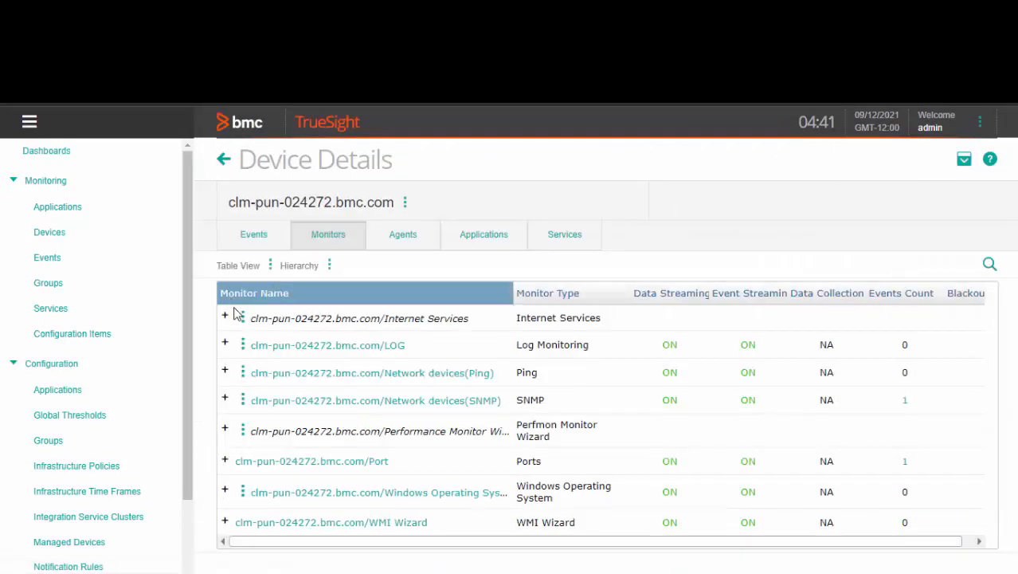
scroll(down, 3)
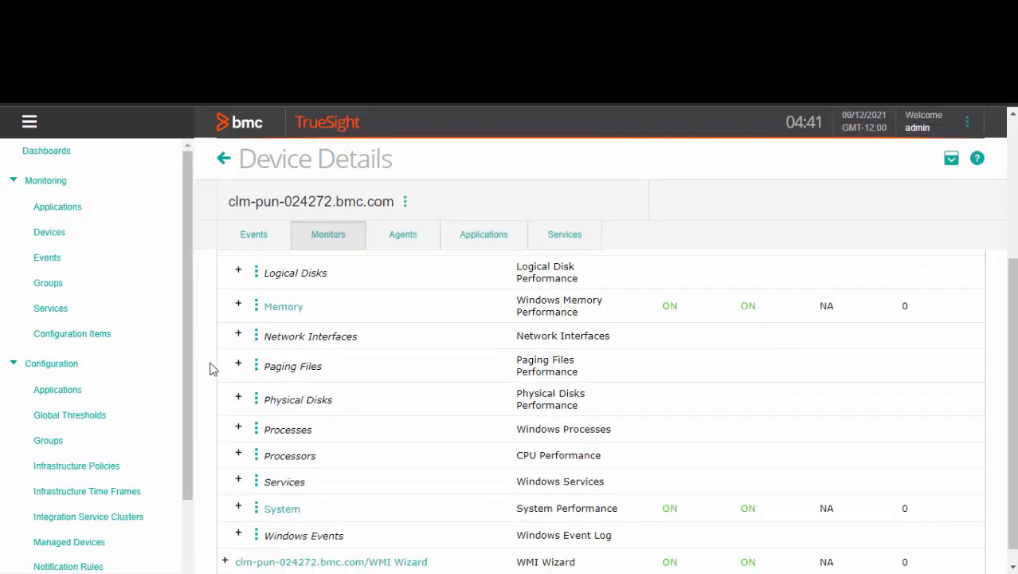
click(237, 428)
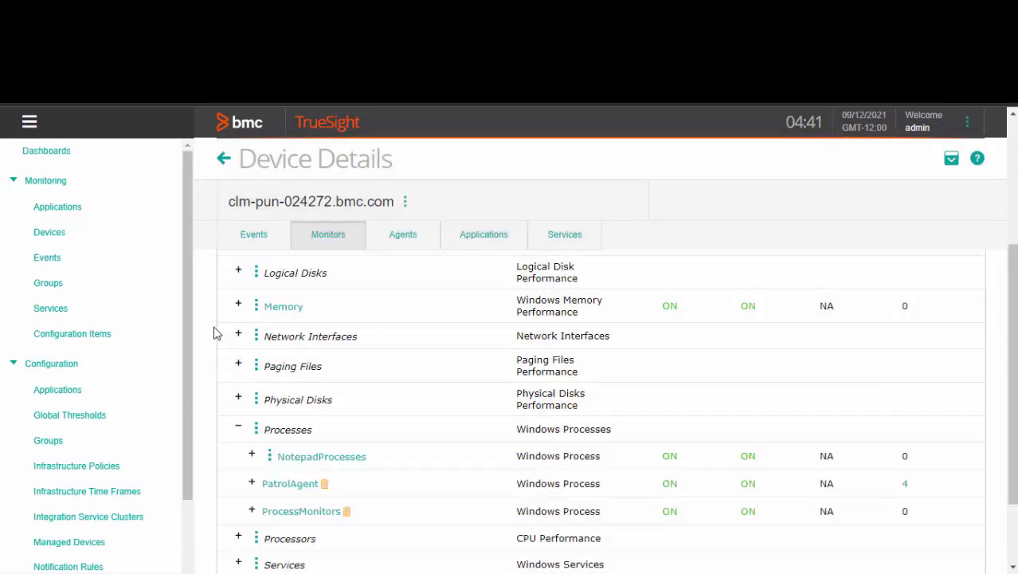
scroll(down, 3)
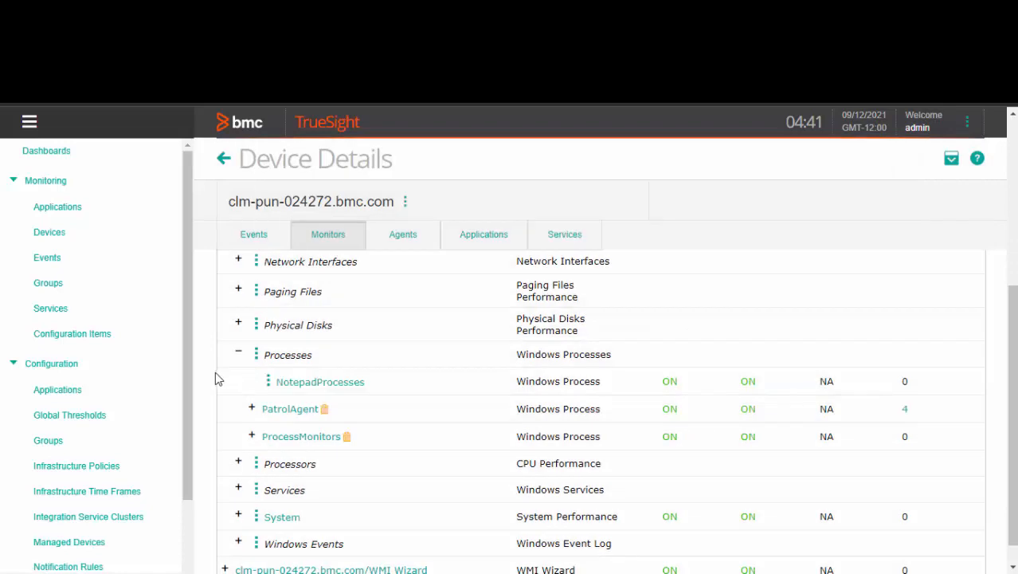
click(320, 381)
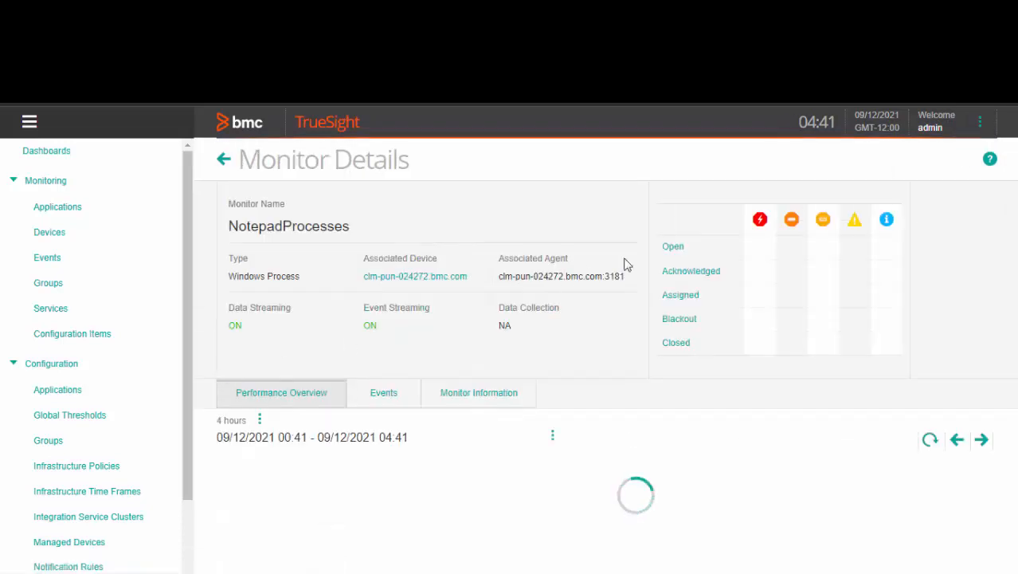
scroll(down, 3)
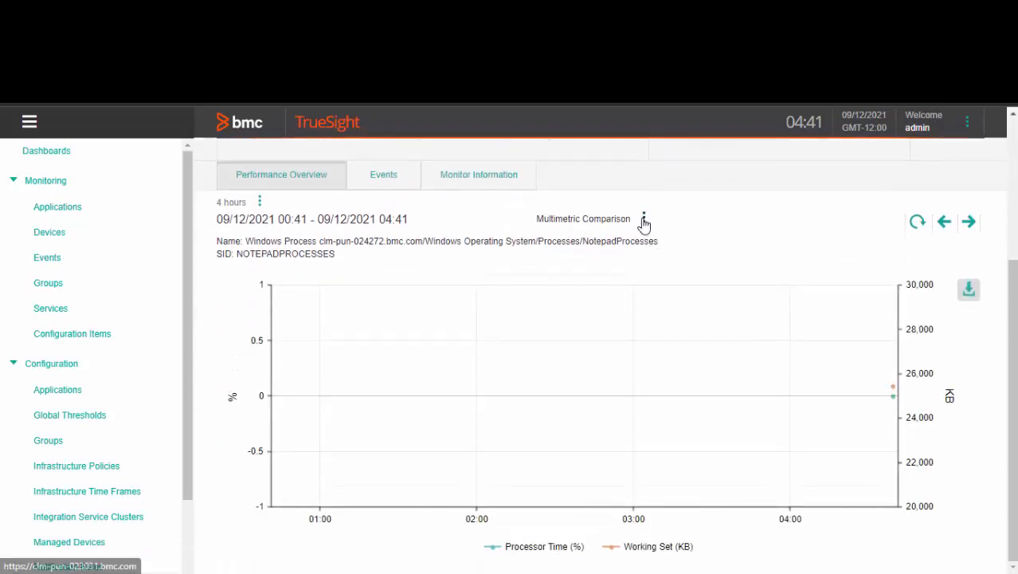
click(643, 220)
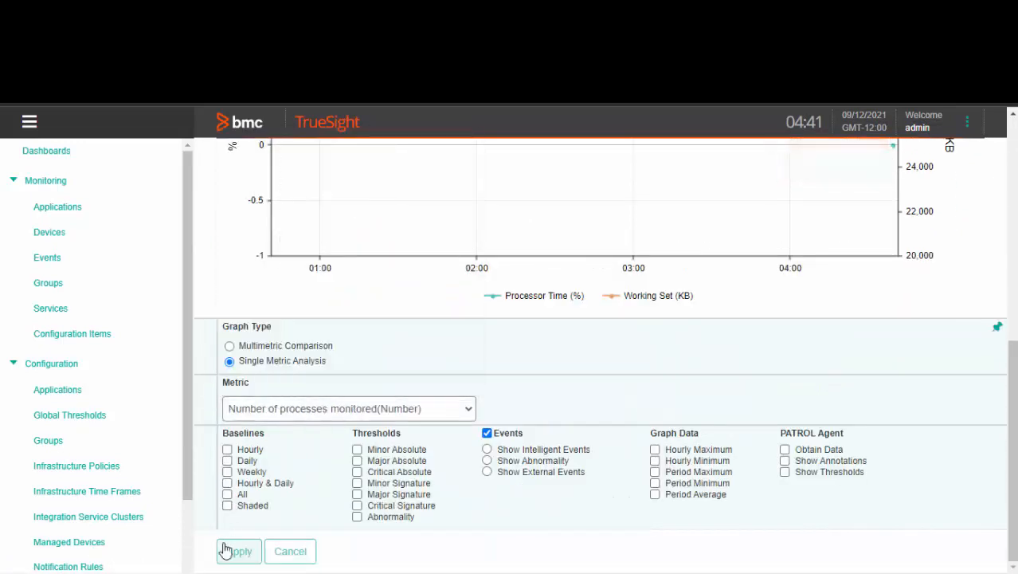
click(237, 550)
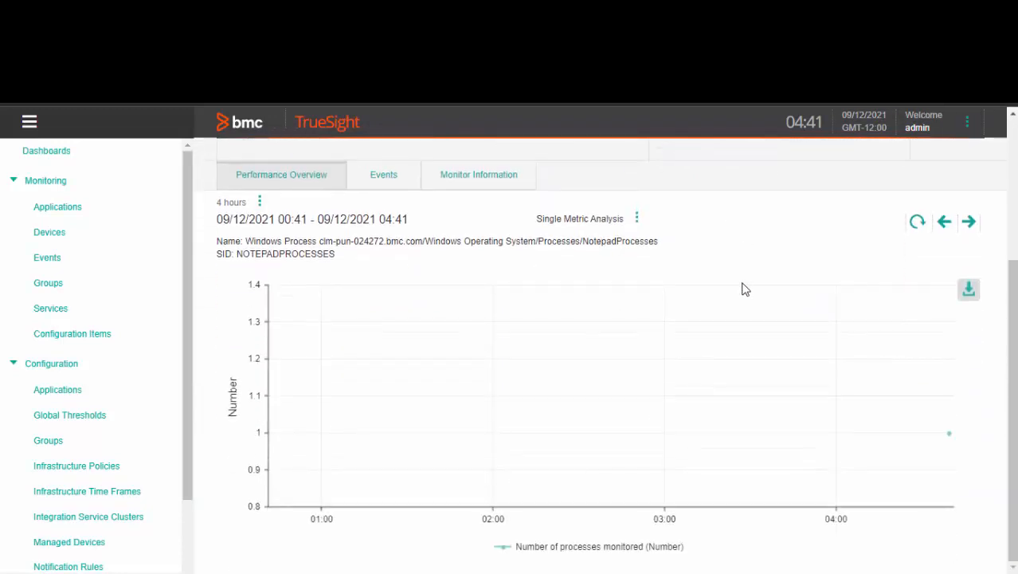
mouse_move(949, 433)
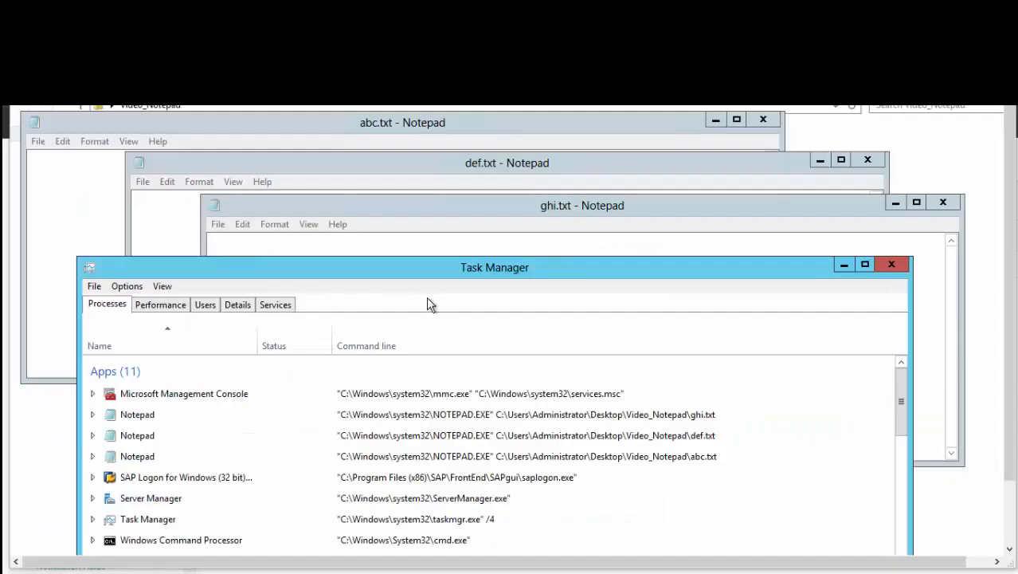
mouse_move(426, 177)
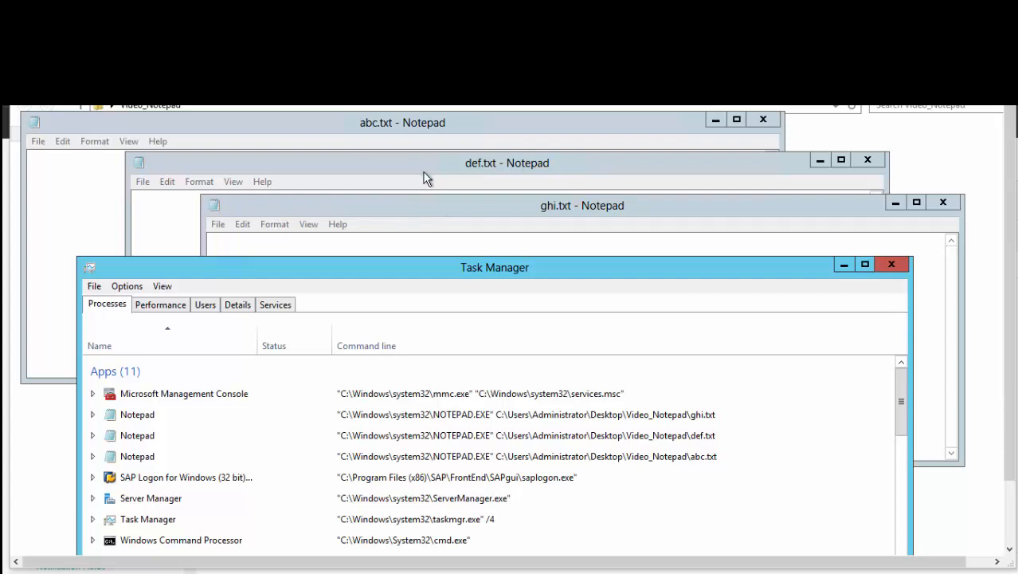
mouse_move(151, 461)
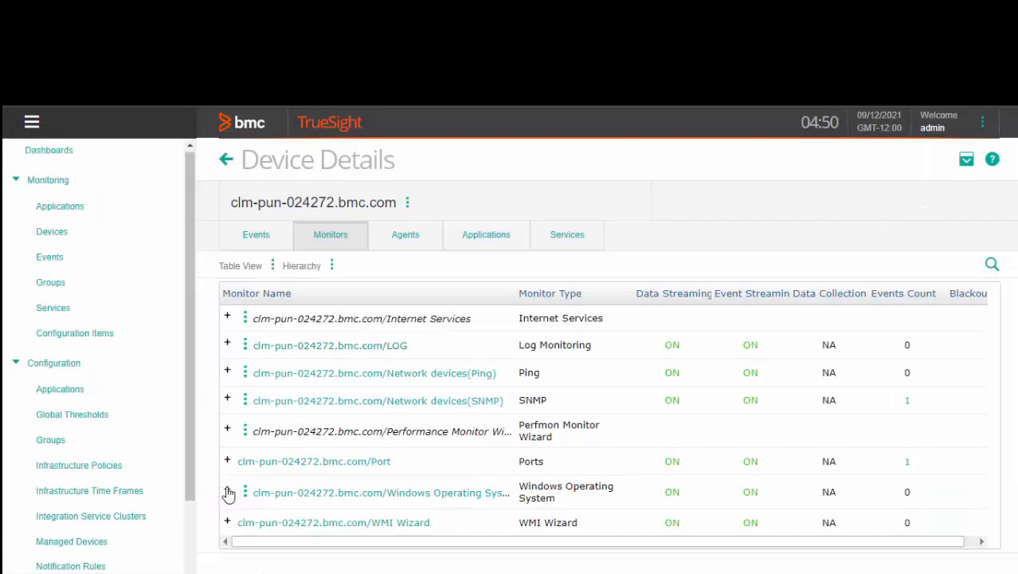
Reopen NotepadProcesses under Windows Operating System and apply the Number of processes monitored metric.
click(227, 491)
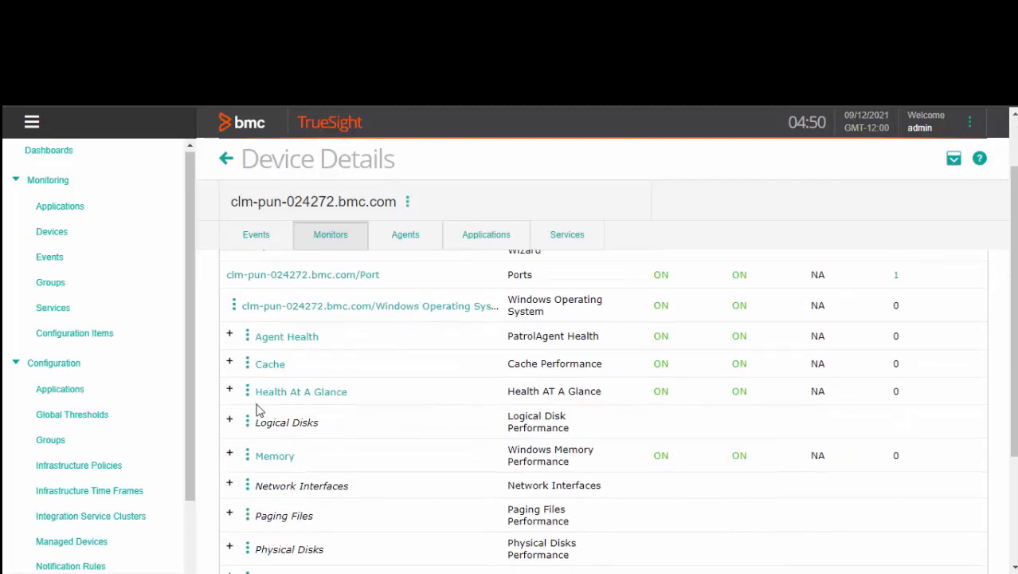
scroll(down, 3)
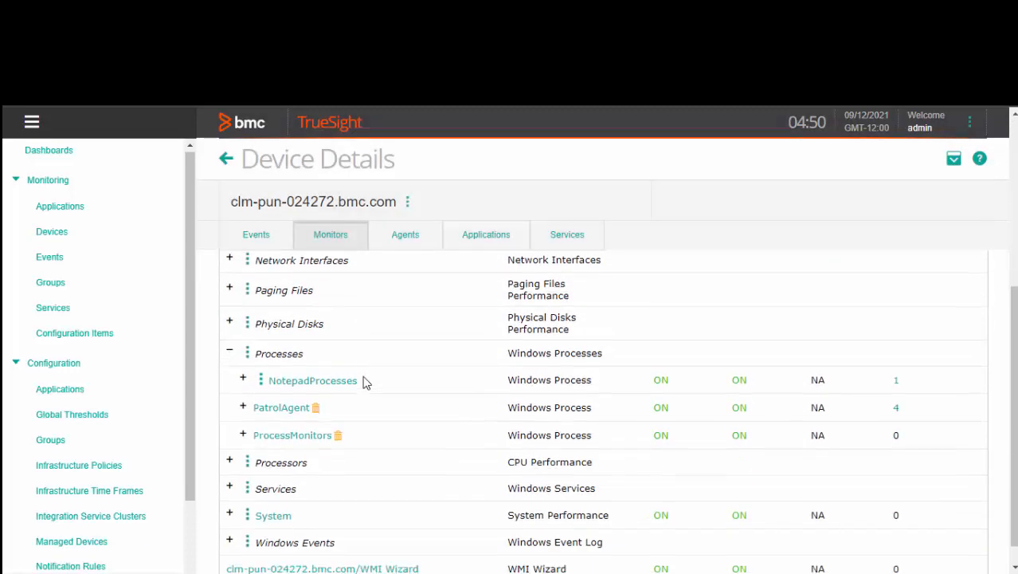
click(312, 381)
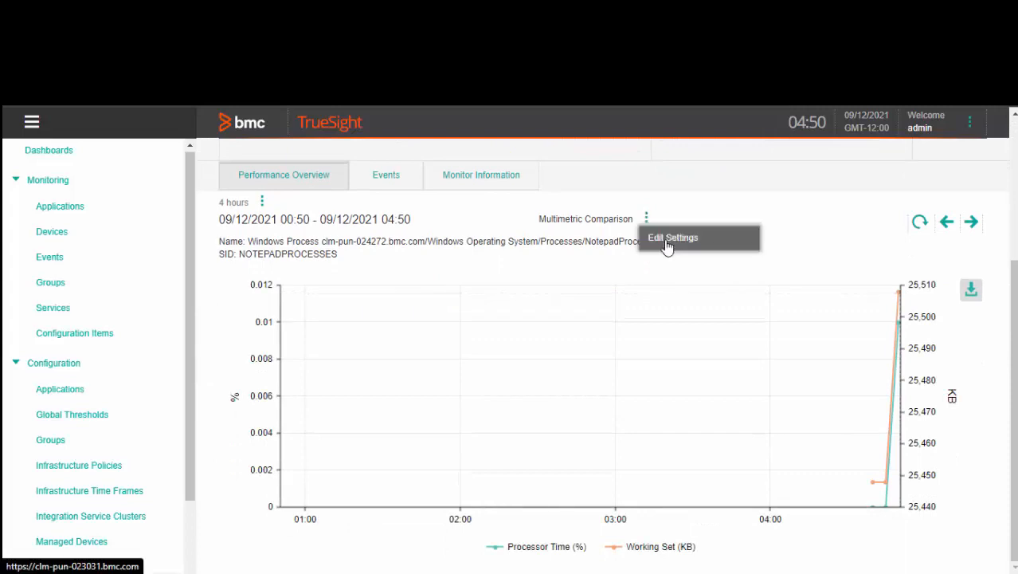
click(674, 237)
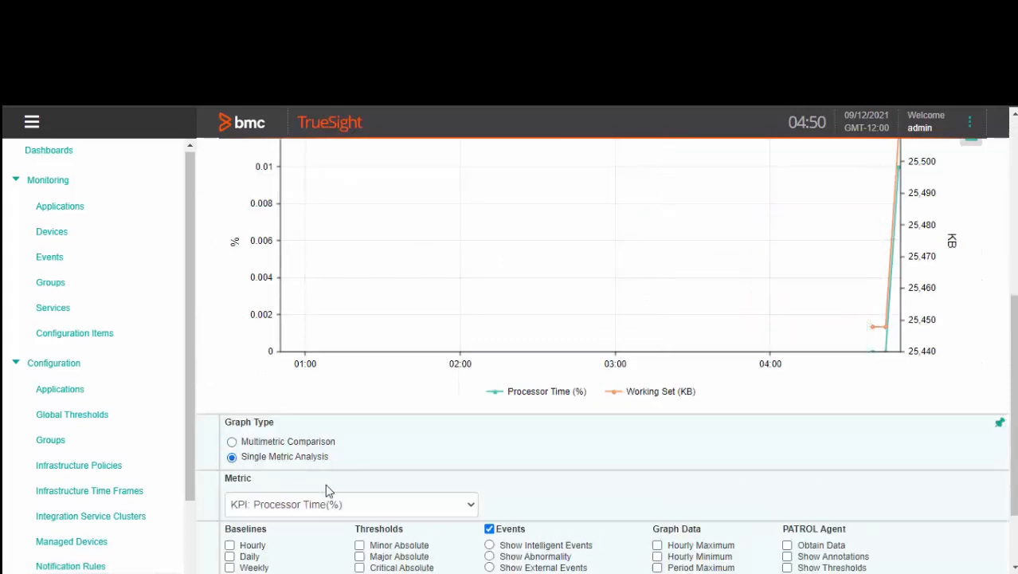
click(350, 503)
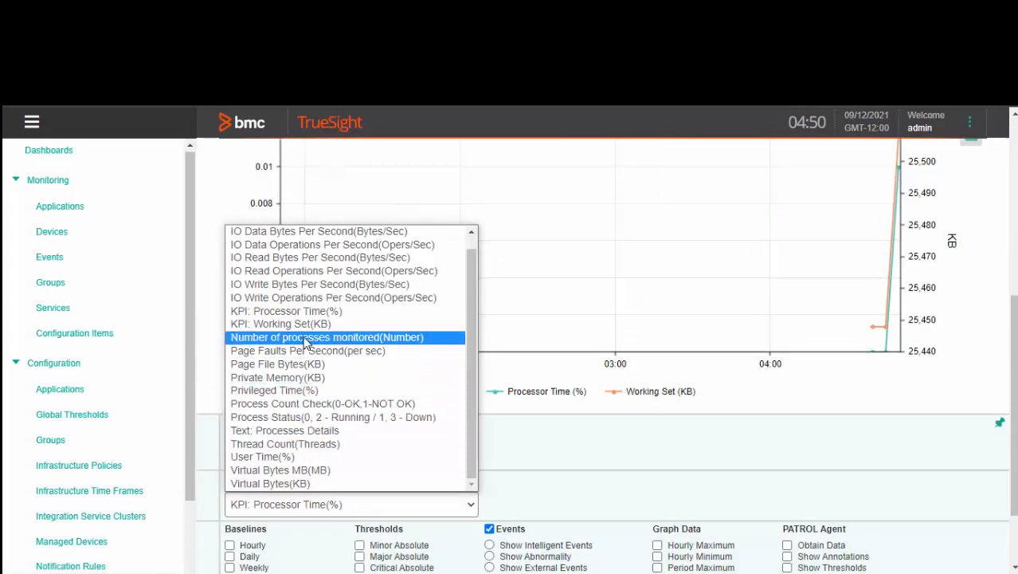
click(327, 337)
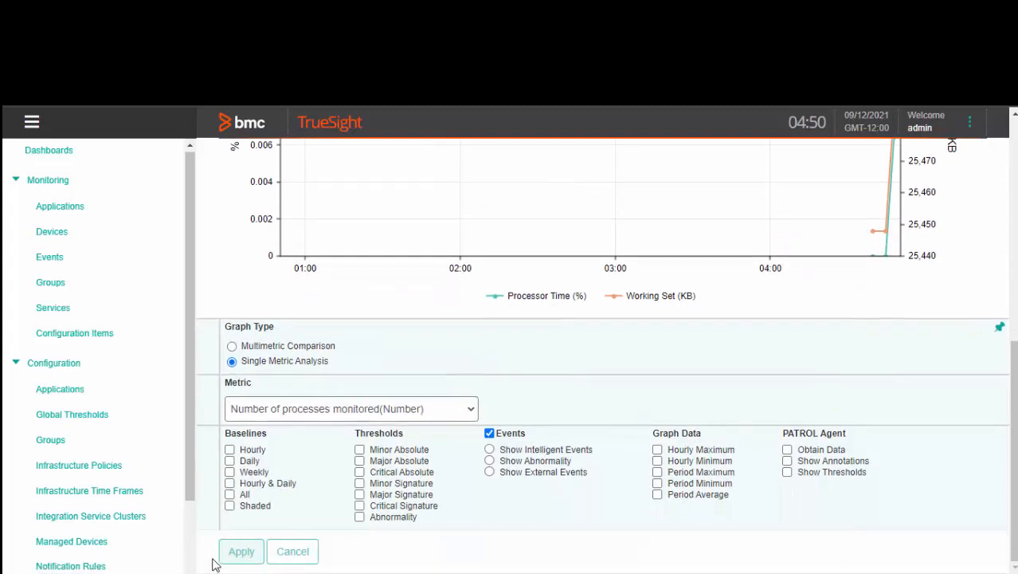
click(292, 551)
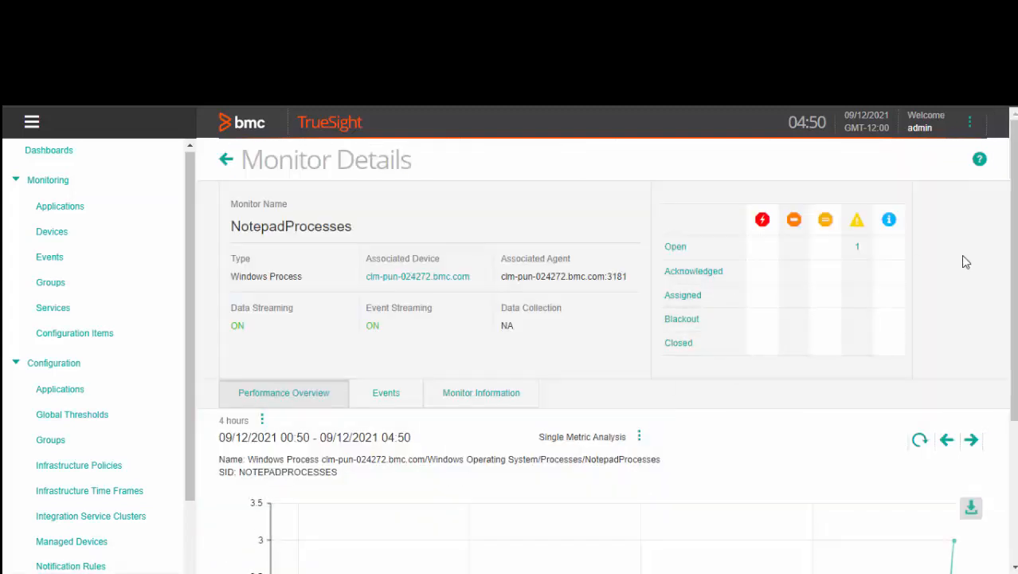
scroll(down, 3)
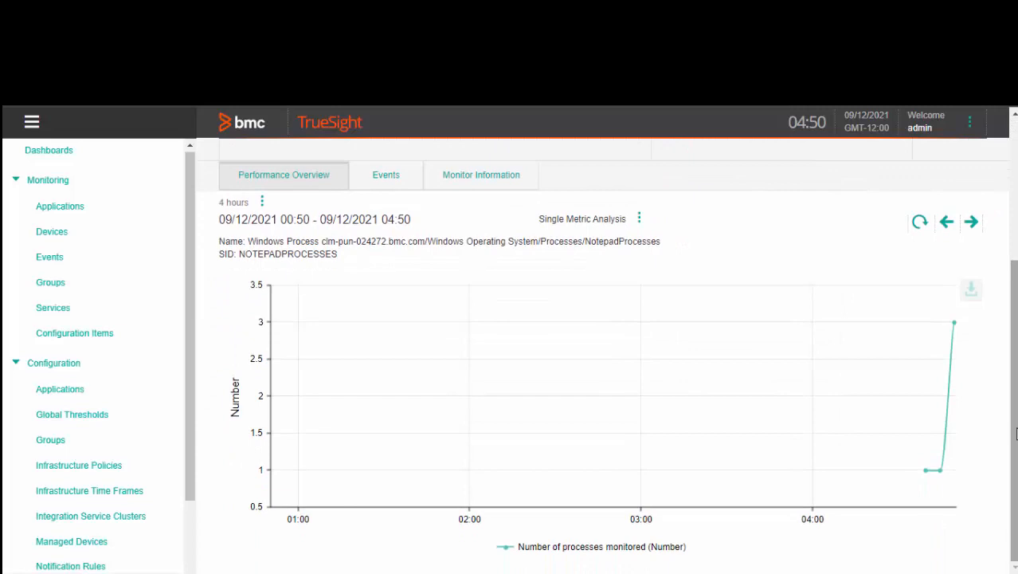
mouse_move(928, 471)
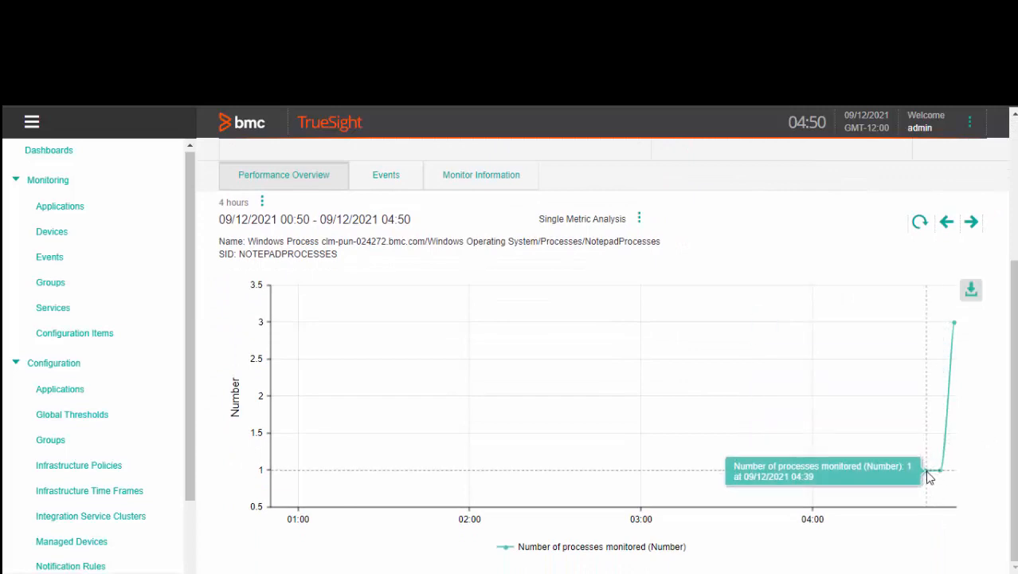
mouse_move(954, 326)
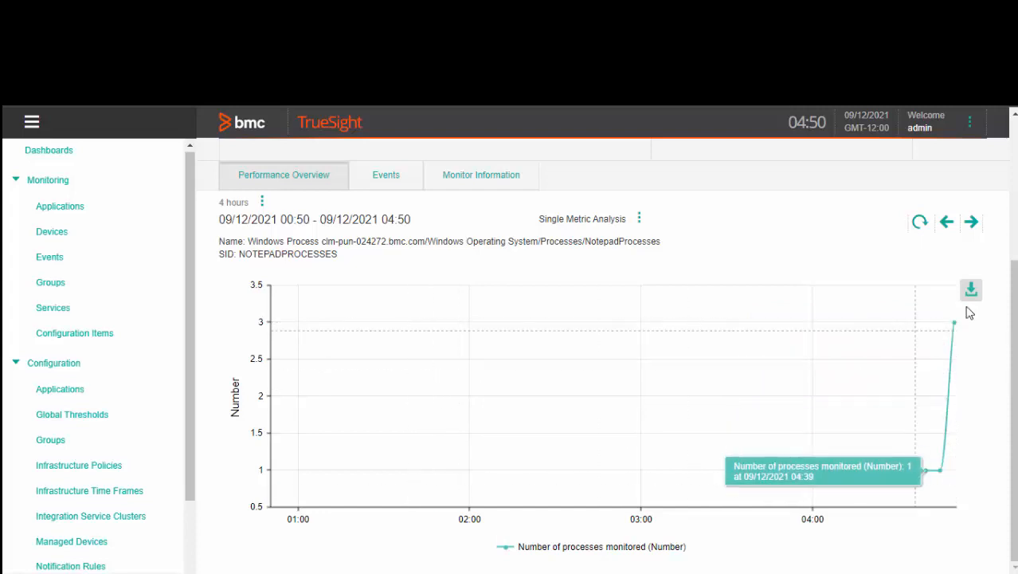
Open the NotepadProcesses graph's Metric dropdown to list the available metrics.
scroll(down, 3)
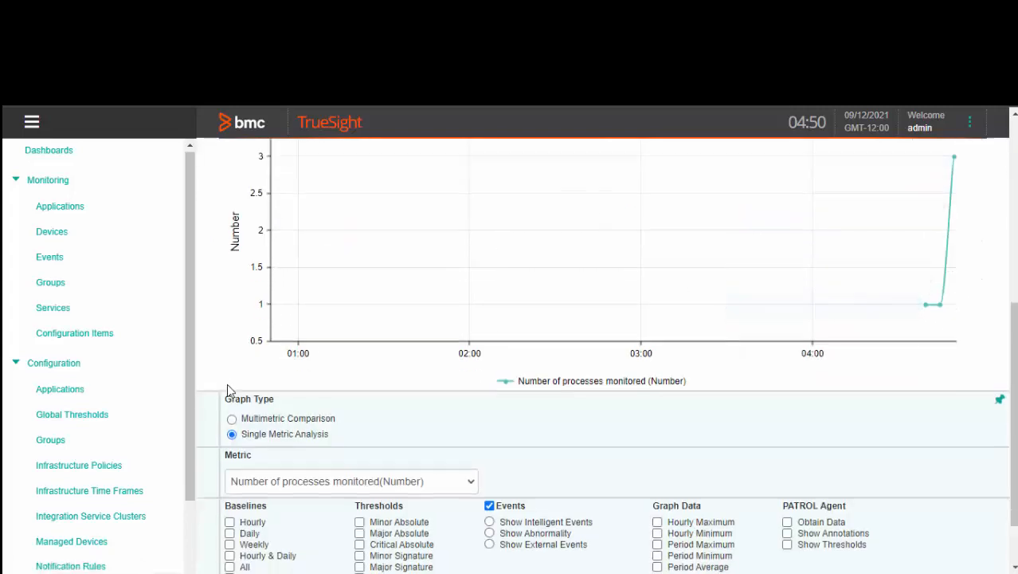
click(351, 480)
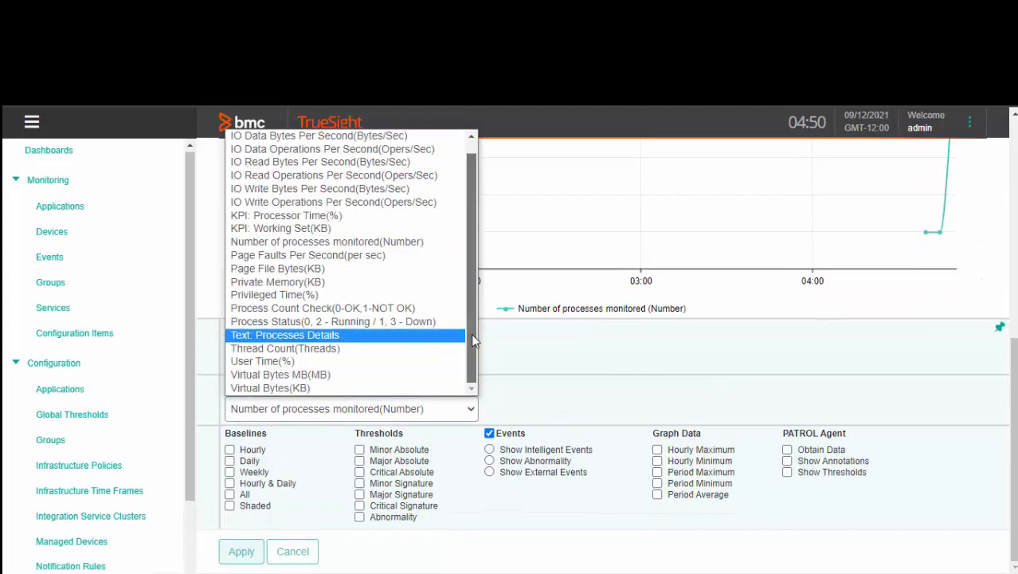
scroll(up, 3)
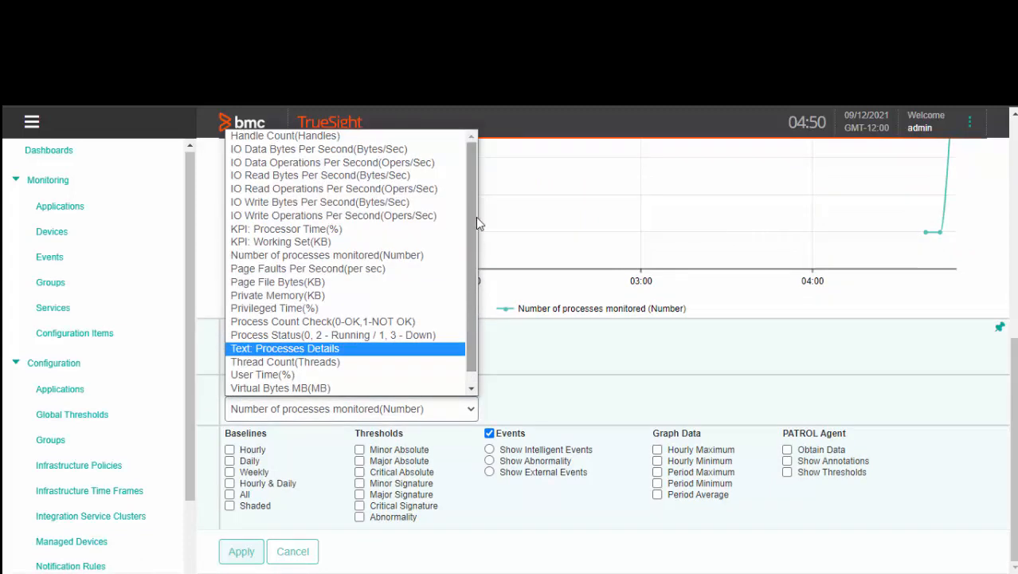